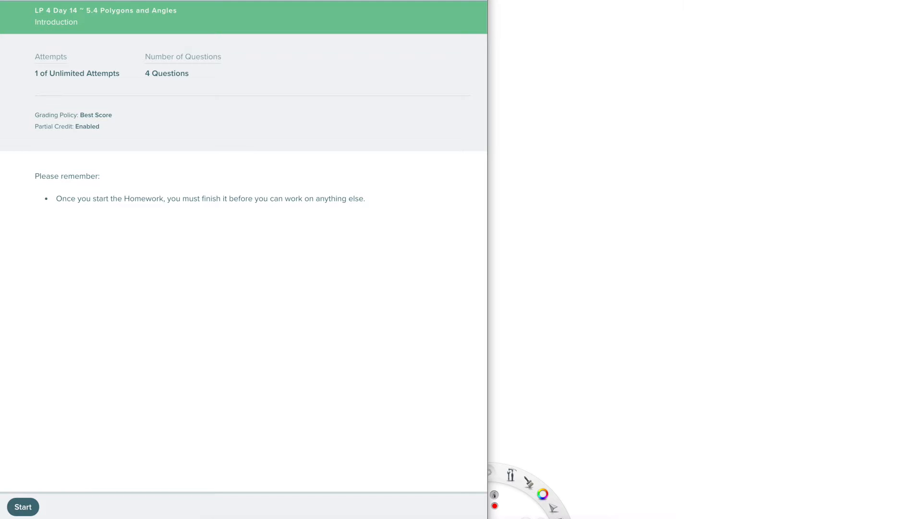
mouse_move(42, 124)
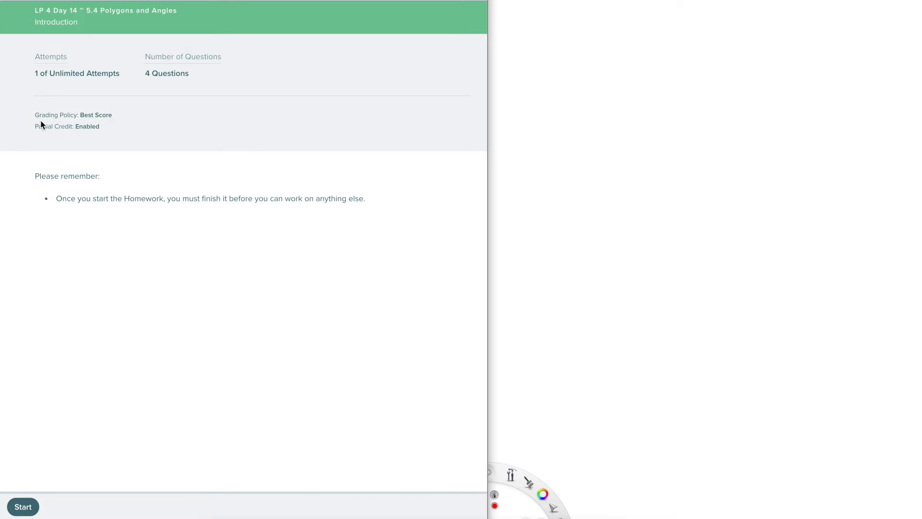
mouse_move(15, 69)
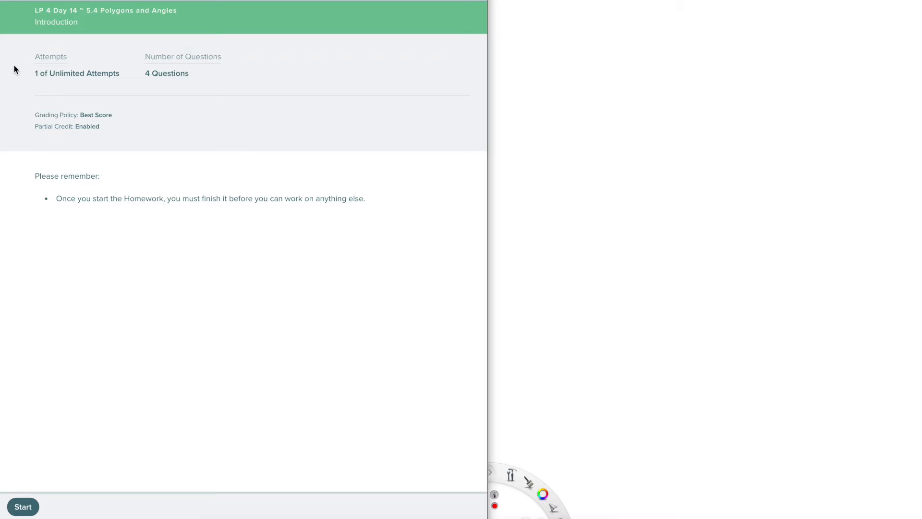
mouse_move(1, 80)
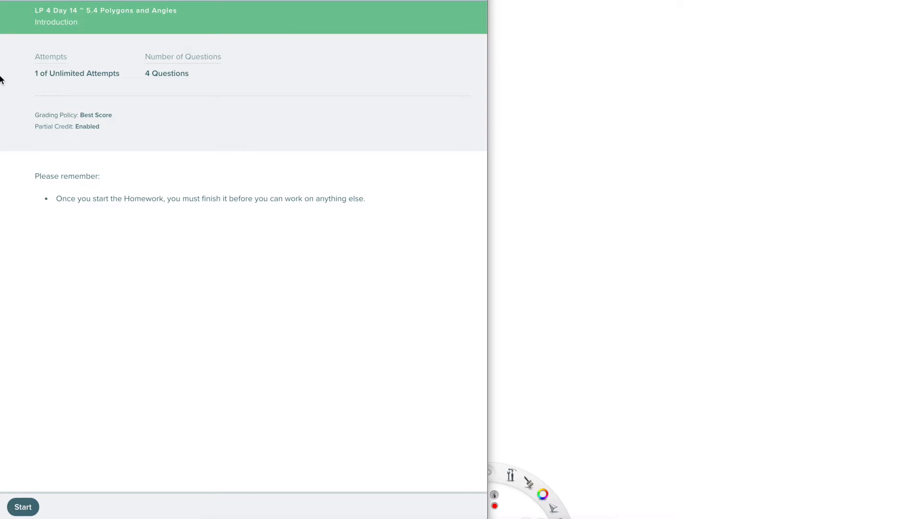
mouse_move(103, 83)
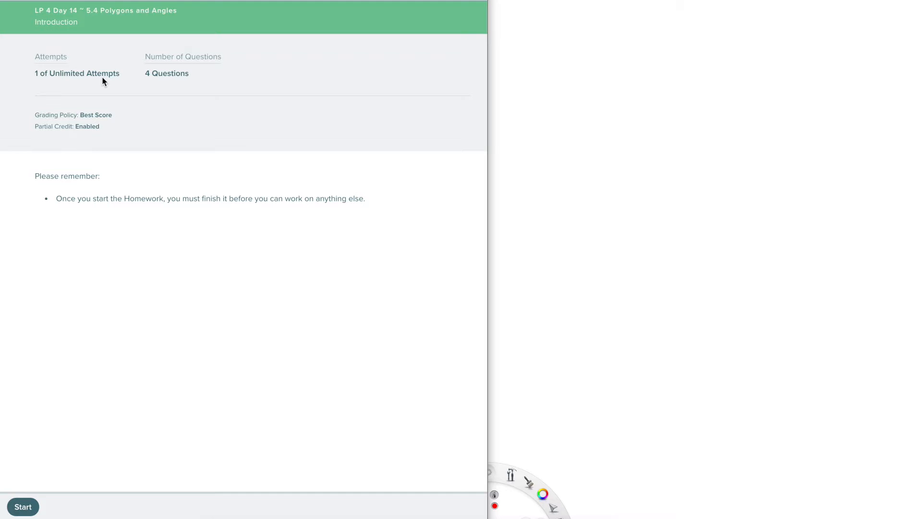
mouse_move(171, 88)
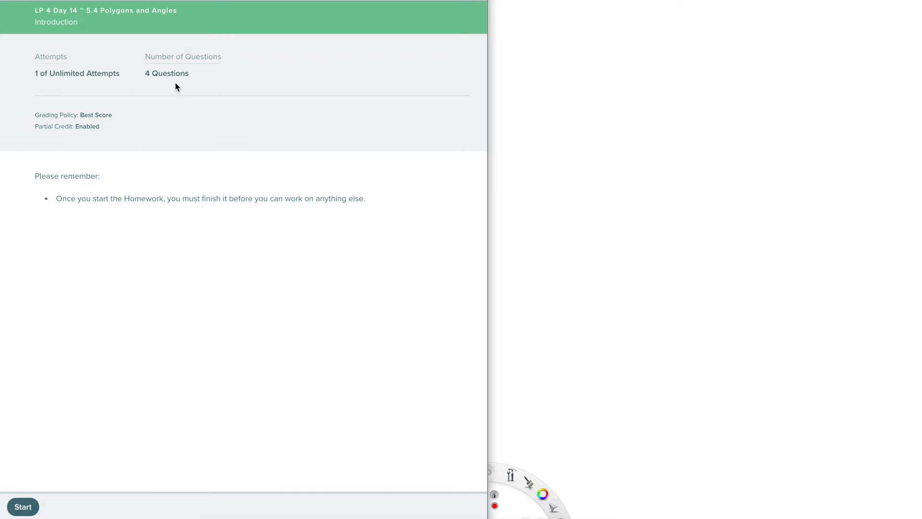
mouse_move(79, 111)
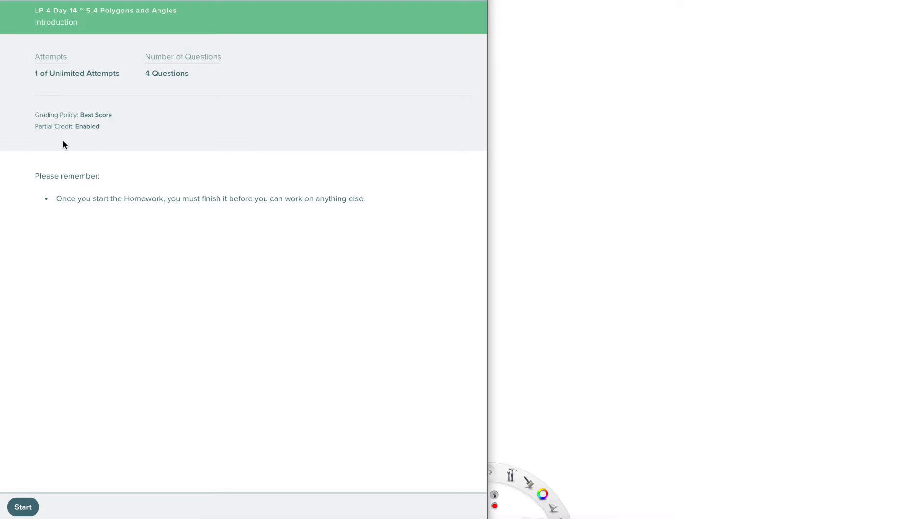
mouse_move(164, 88)
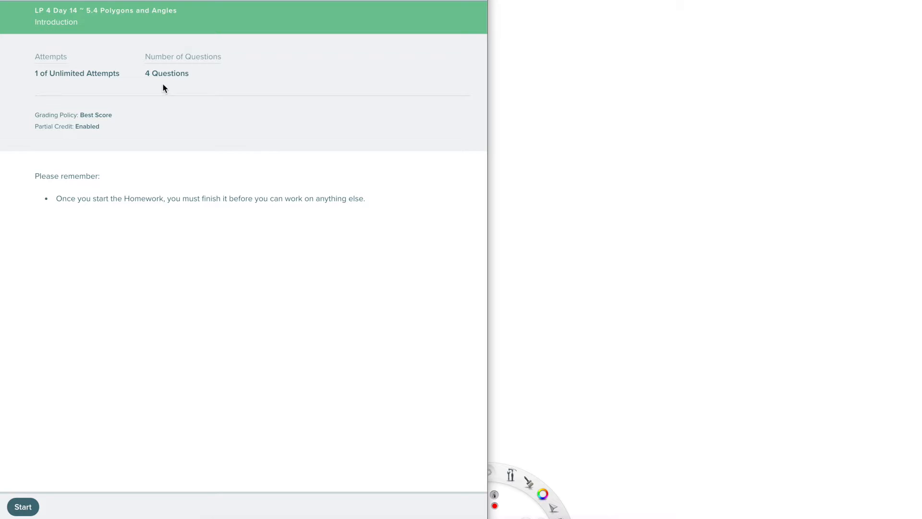
mouse_move(174, 167)
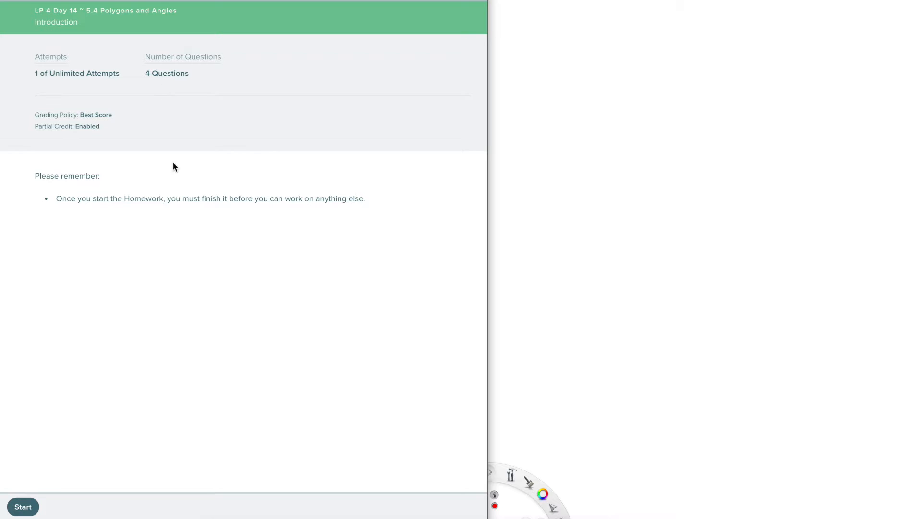
mouse_move(305, 224)
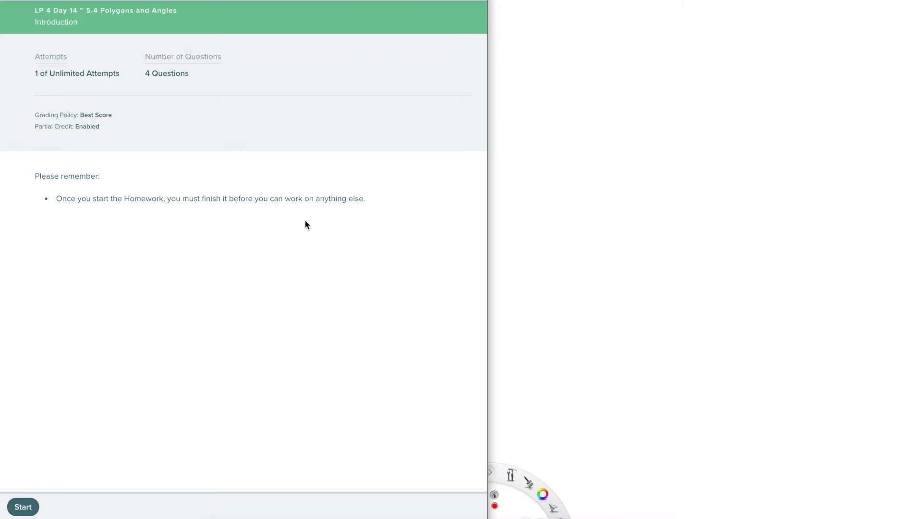
mouse_move(325, 212)
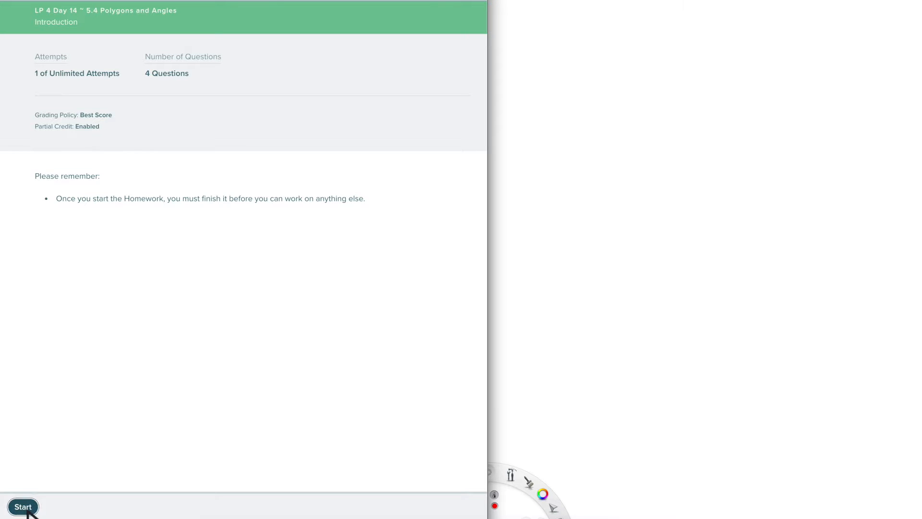
Step: Start the 5.4 Polygons and Angles homework so question 1, Find x, loads
left_click(23, 506)
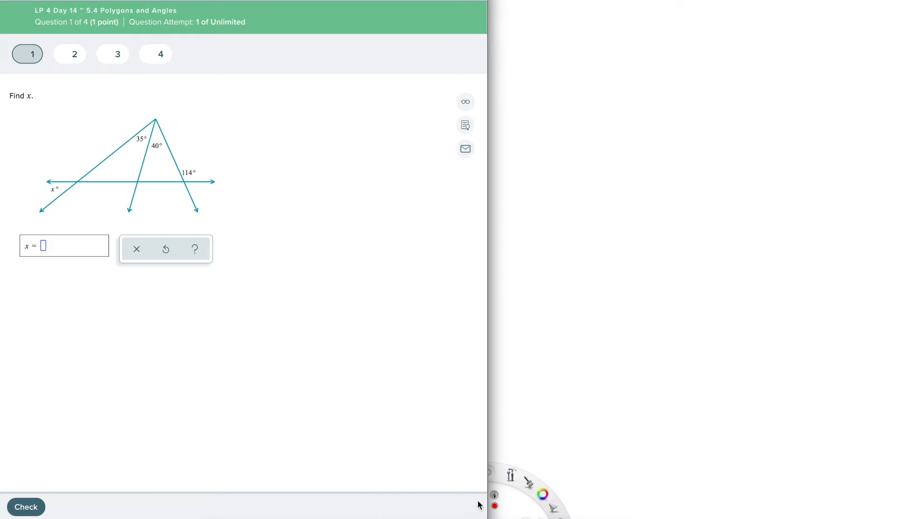
mouse_move(438, 494)
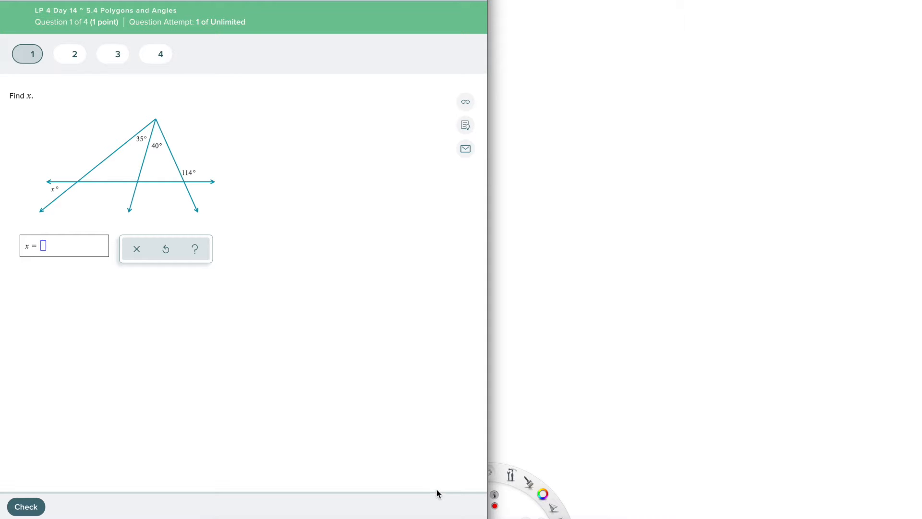
mouse_move(281, 360)
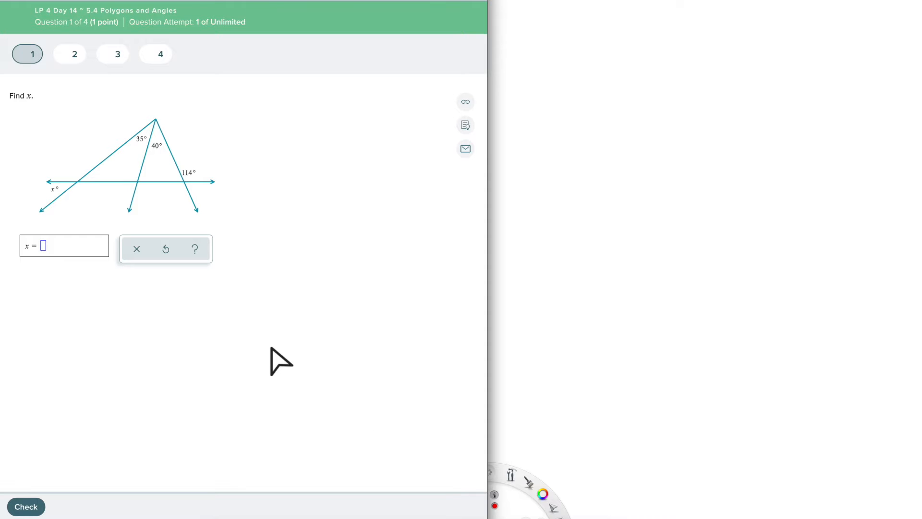
mouse_move(136, 77)
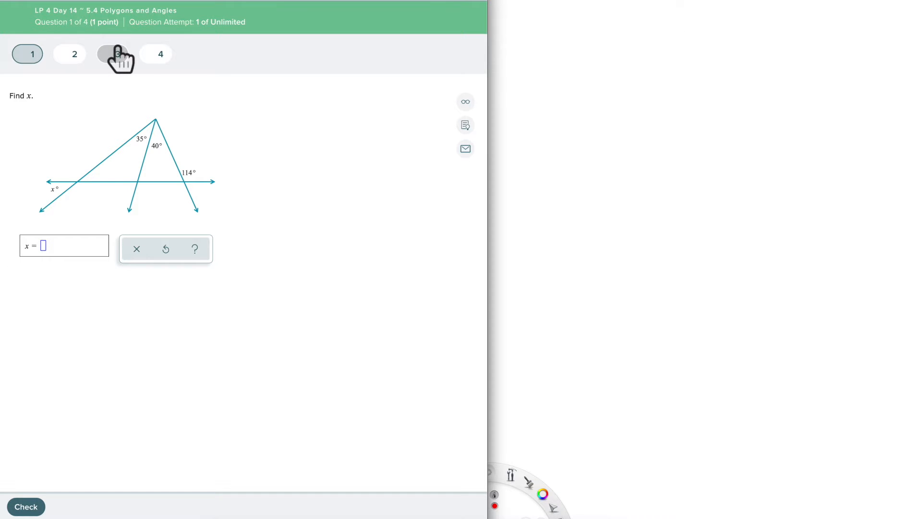
mouse_move(135, 125)
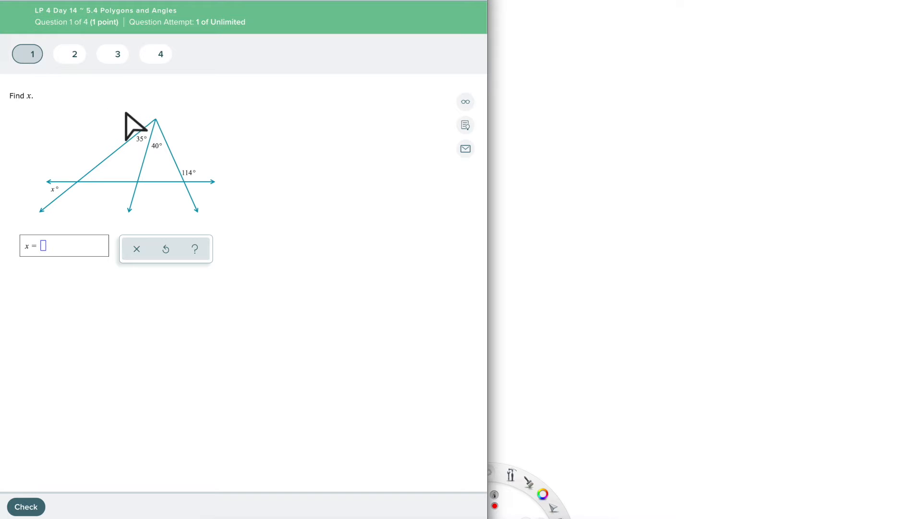
mouse_move(33, 260)
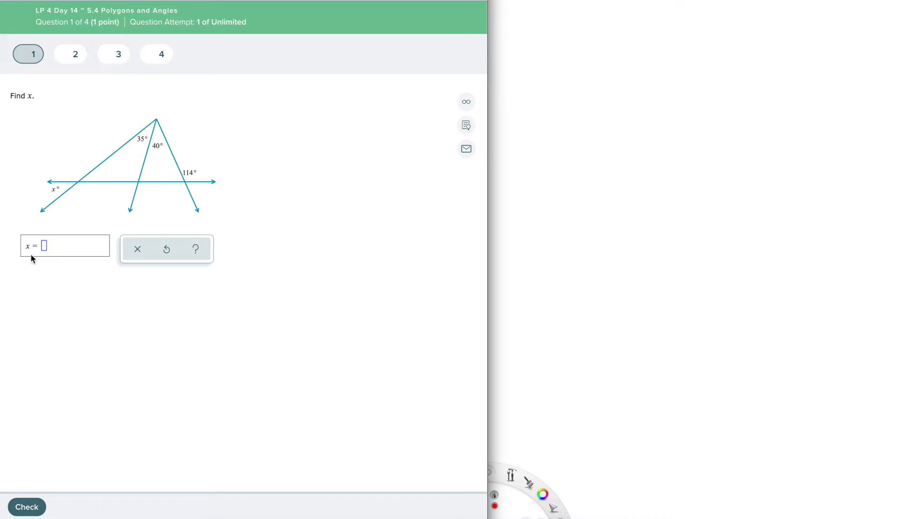
mouse_move(107, 296)
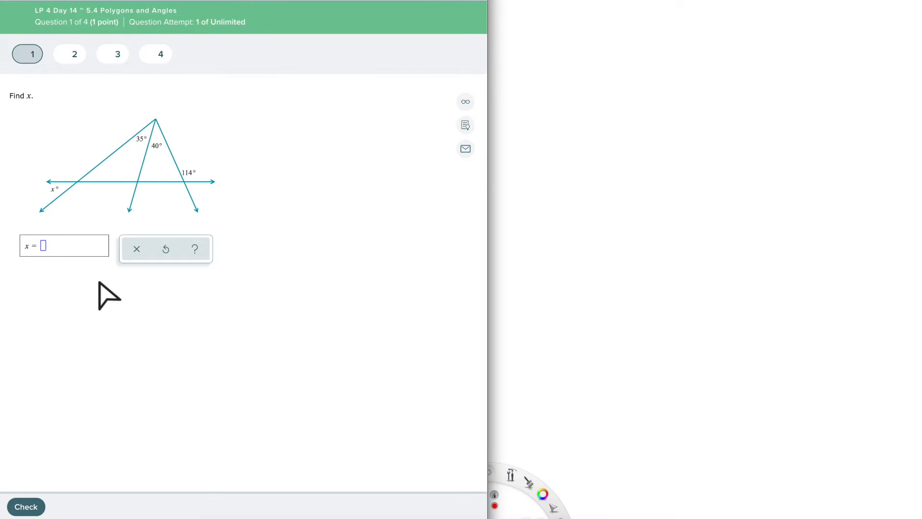
mouse_move(105, 181)
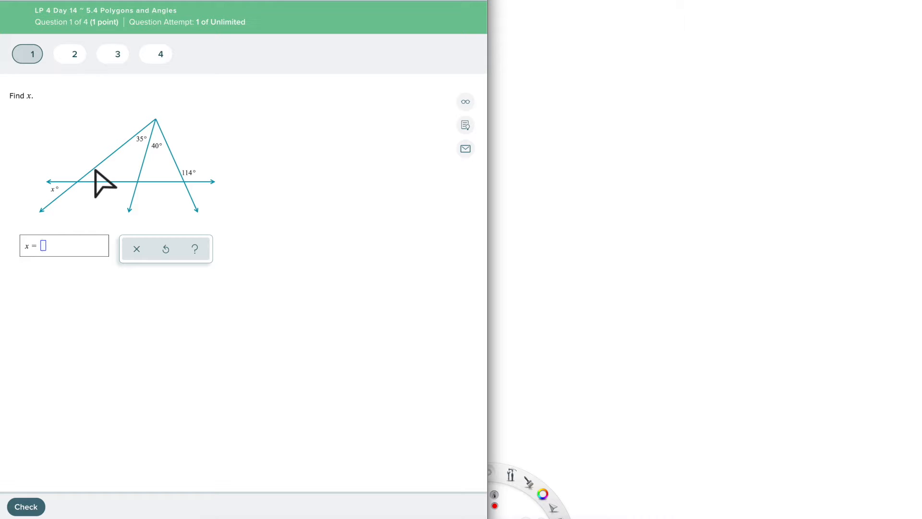
mouse_move(375, 124)
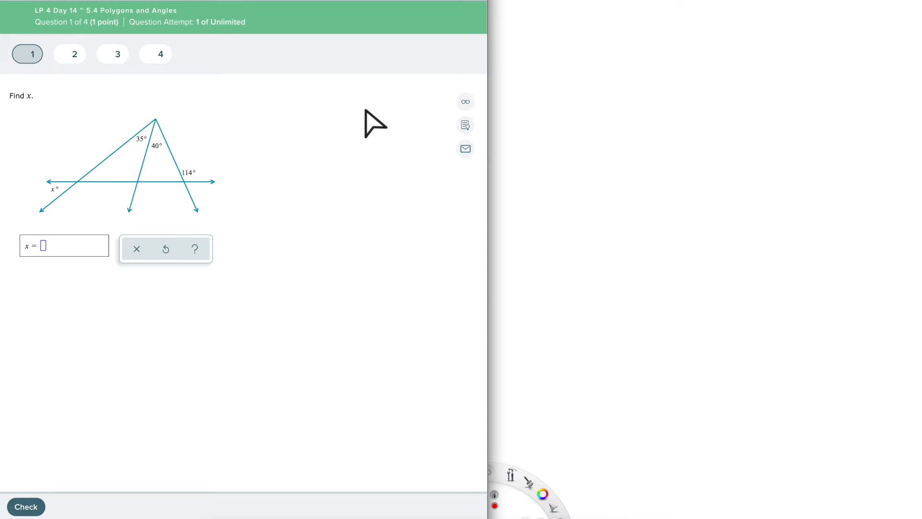
mouse_move(465, 101)
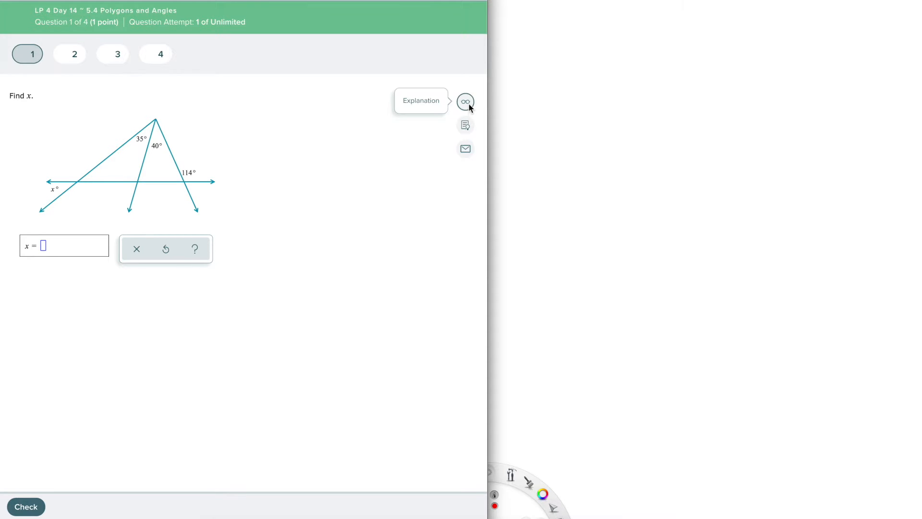
left_click(165, 248)
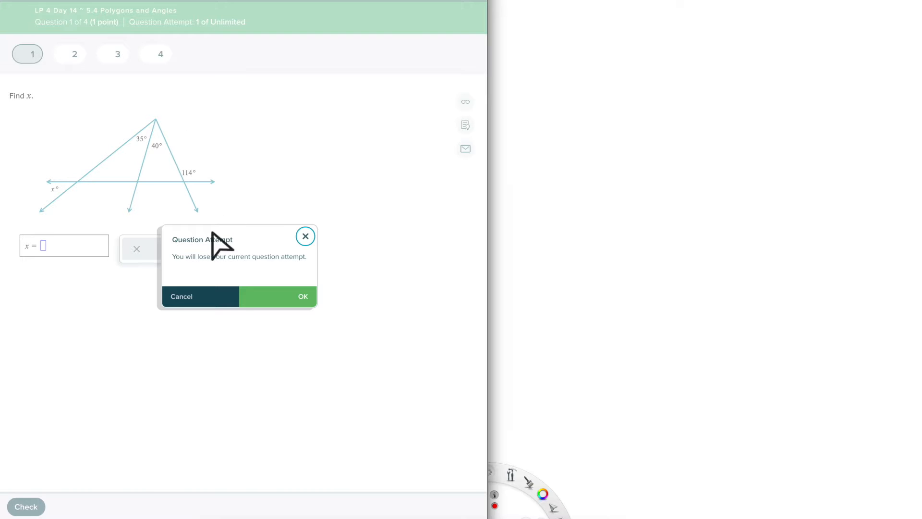
mouse_move(306, 274)
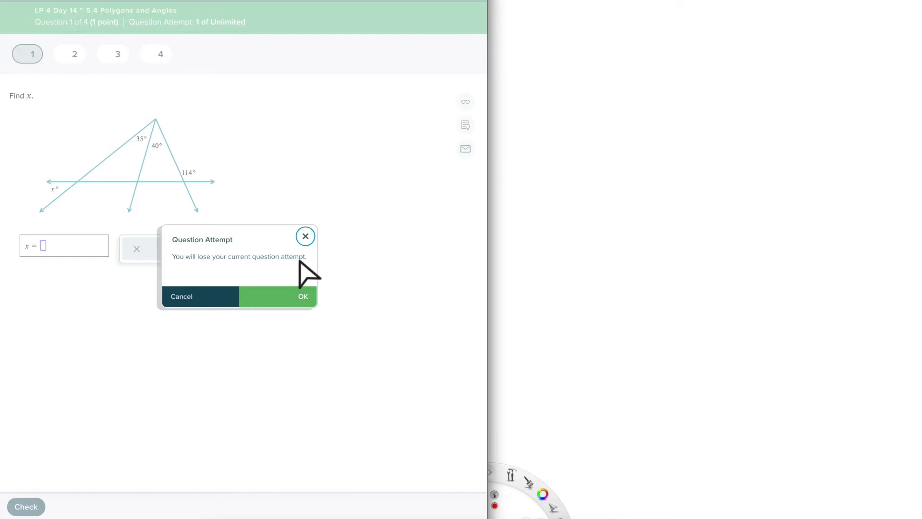
left_click(182, 295)
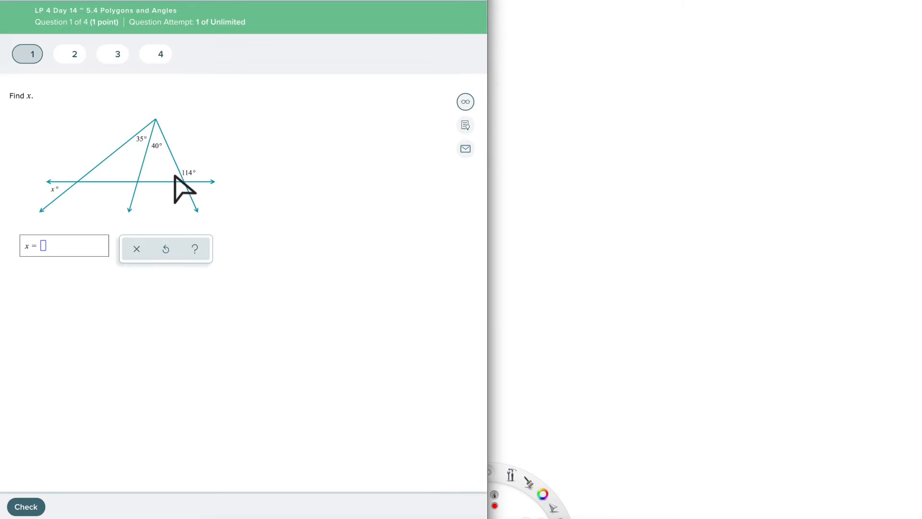
mouse_move(47, 274)
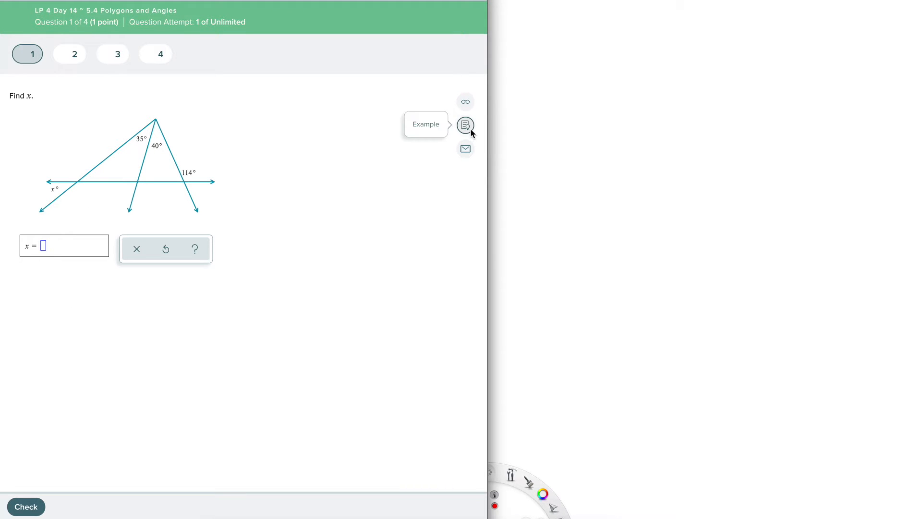
Step: Review the worked example (x = 32) for question 1 and close it
left_click(465, 125)
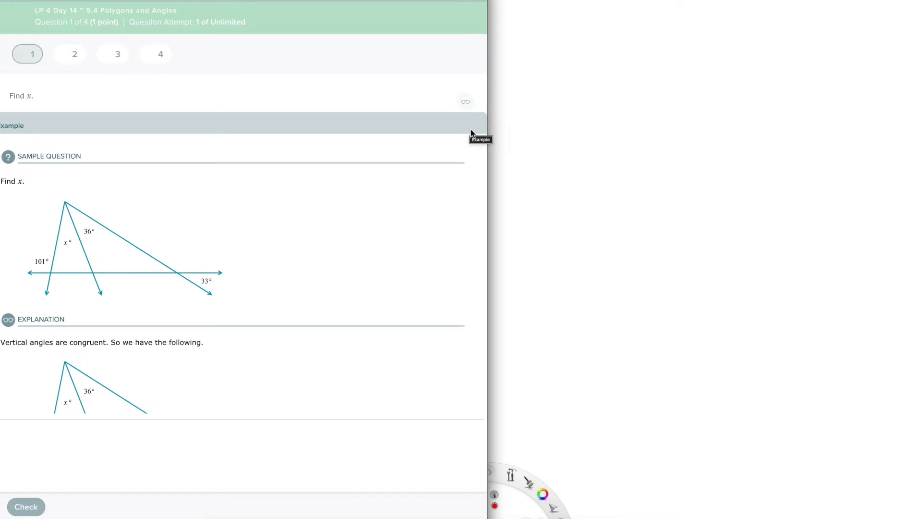
scroll("down", 3)
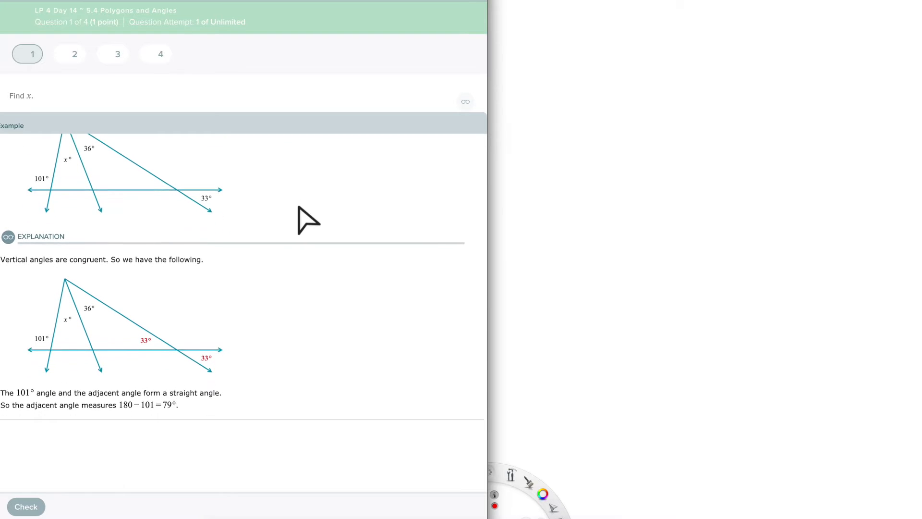
scroll("down", 3)
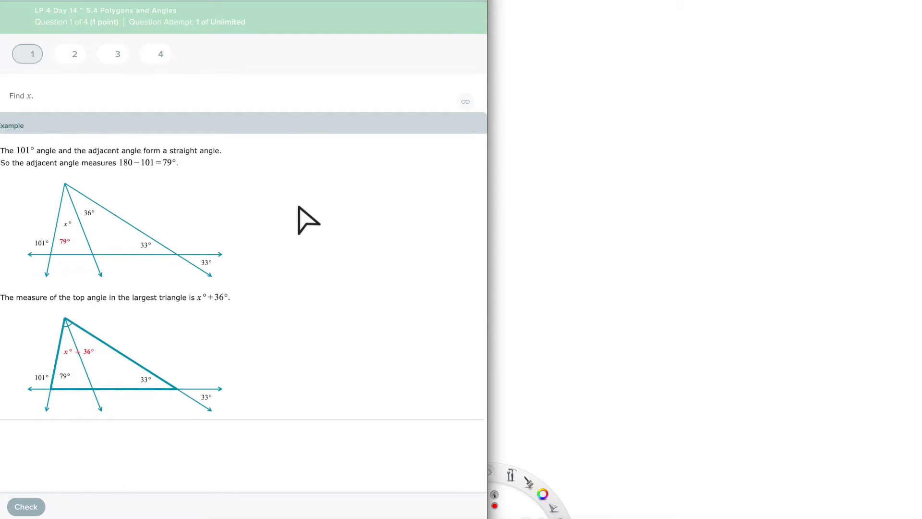
scroll("down", 3)
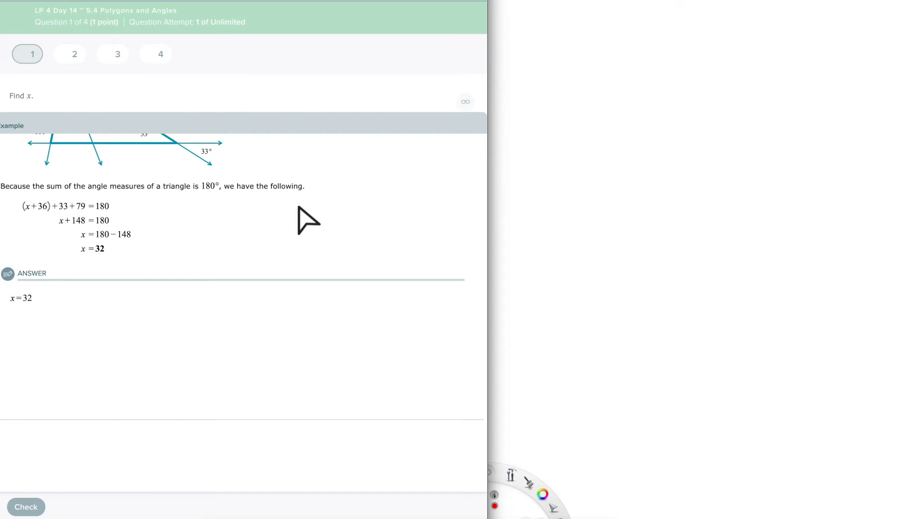
scroll("up", 3)
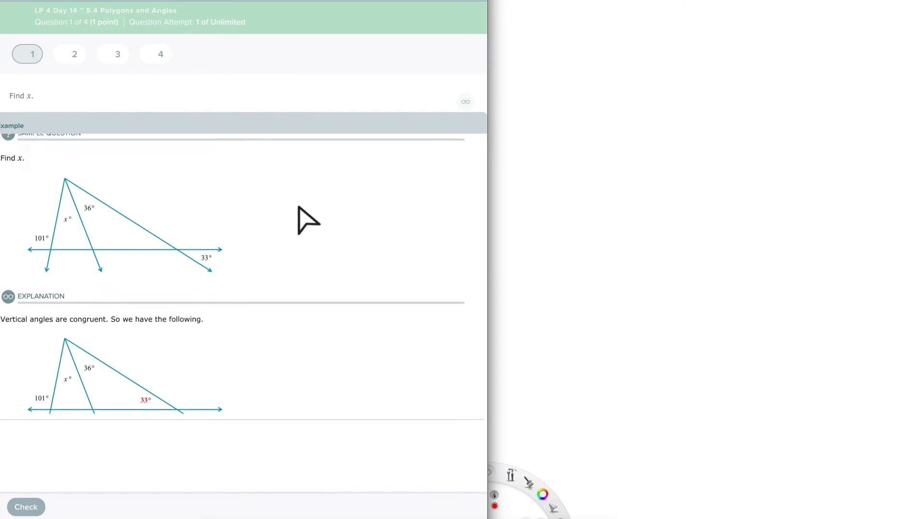
scroll("down", 3)
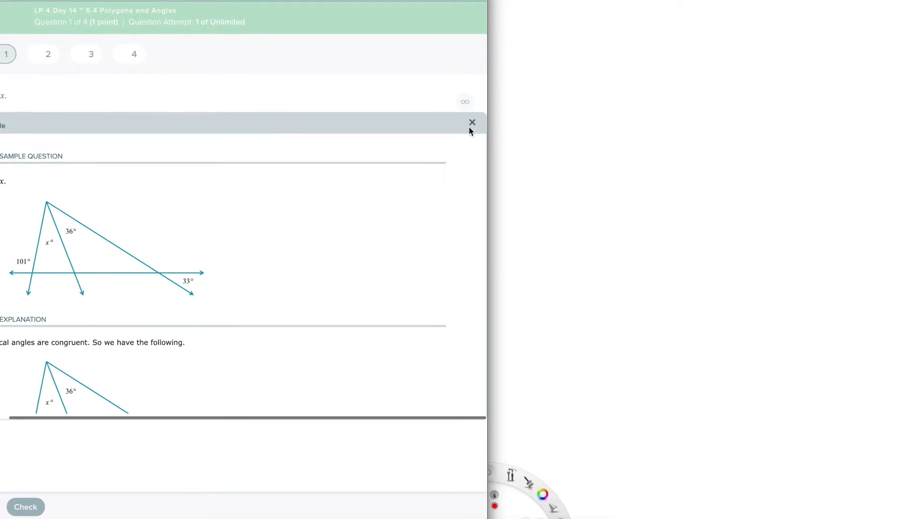
left_click(472, 122)
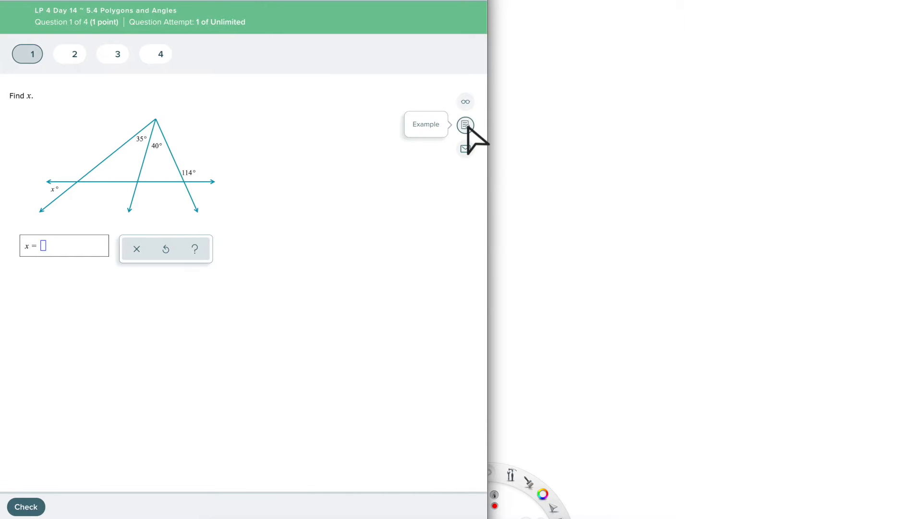
Step: Check the assignment messages and dismiss the Message Center notice
left_click(464, 148)
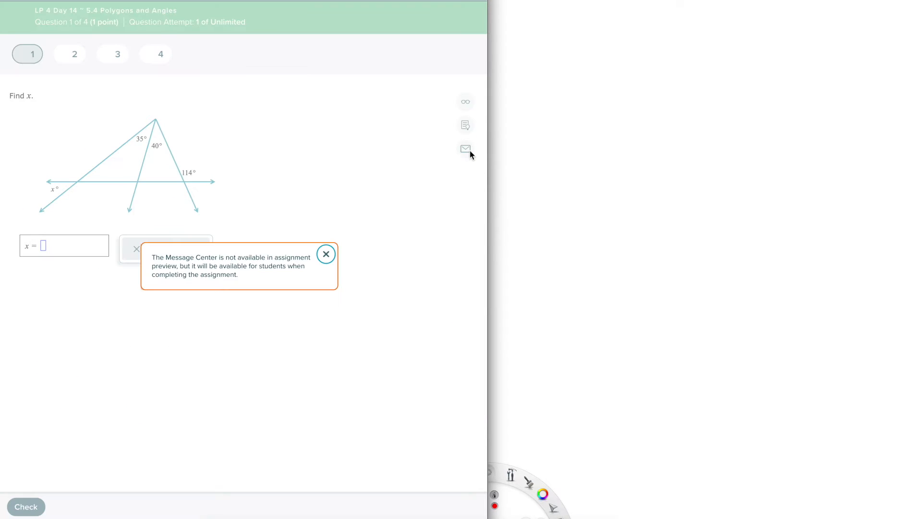
mouse_move(323, 267)
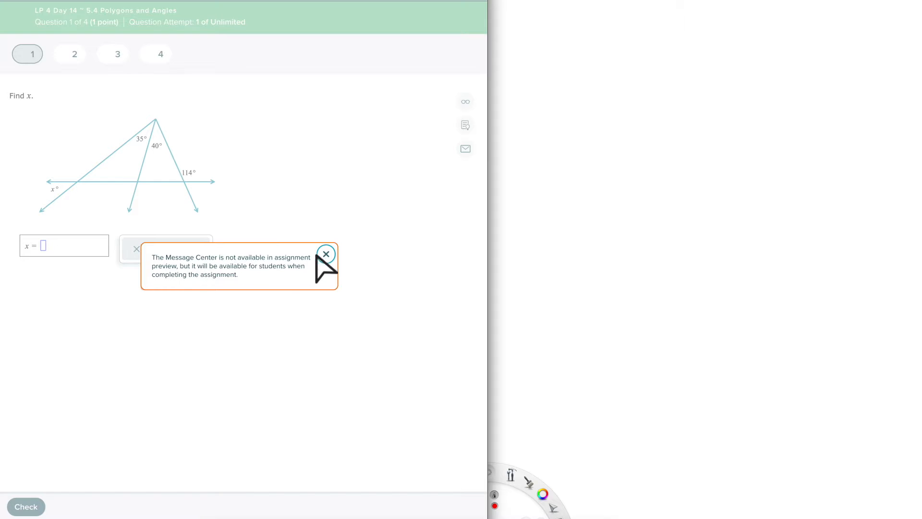
left_click(327, 253)
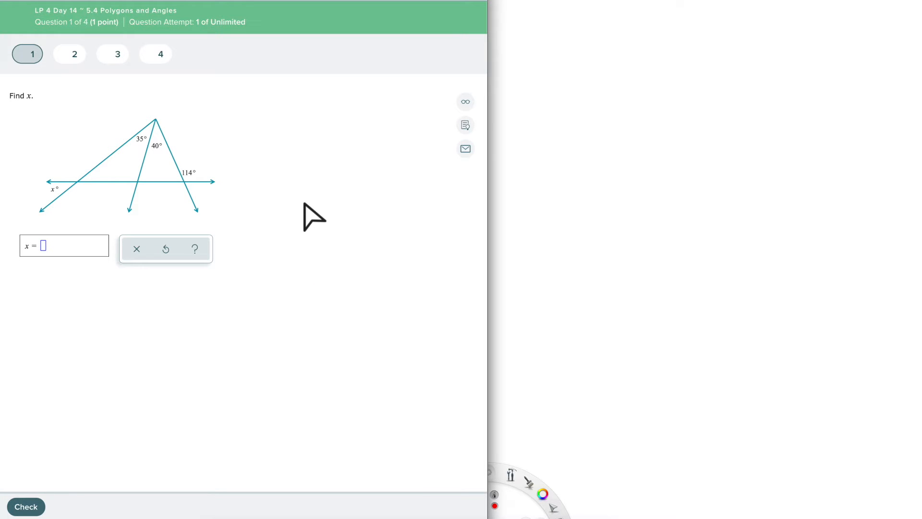
mouse_move(47, 218)
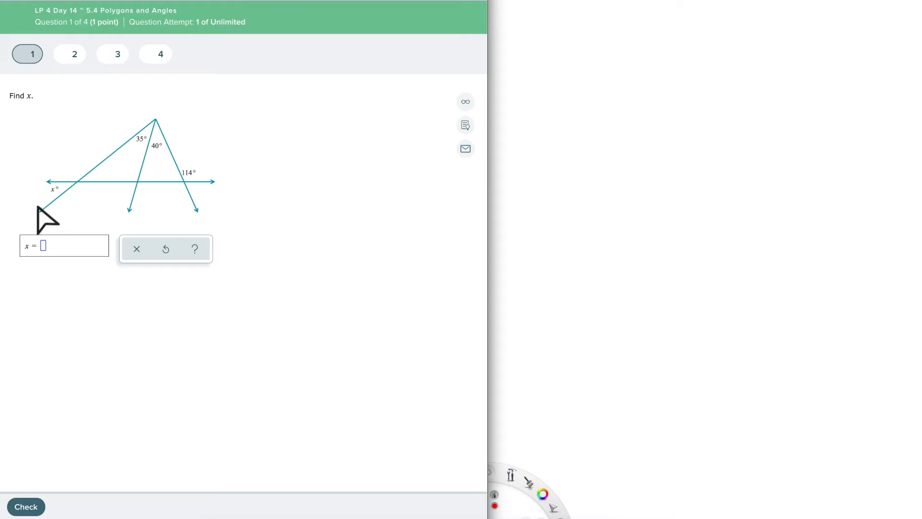
mouse_move(519, 177)
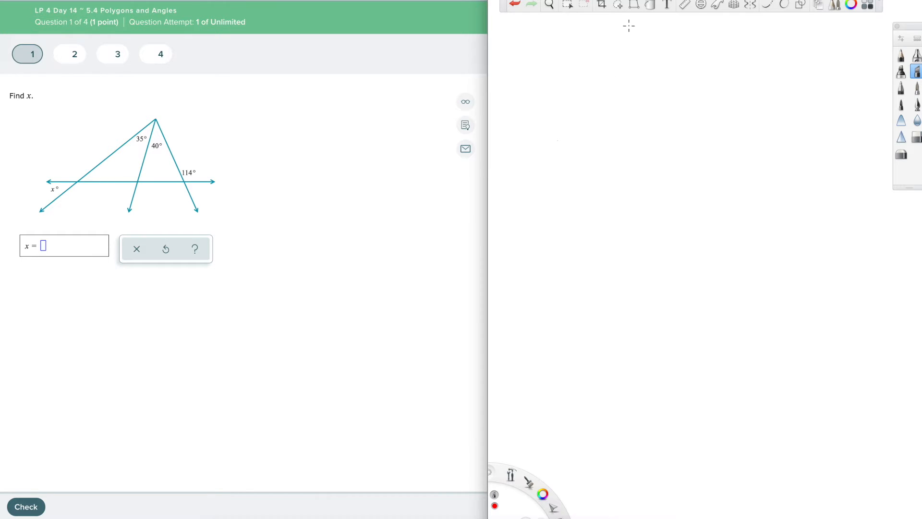
mouse_move(481, 134)
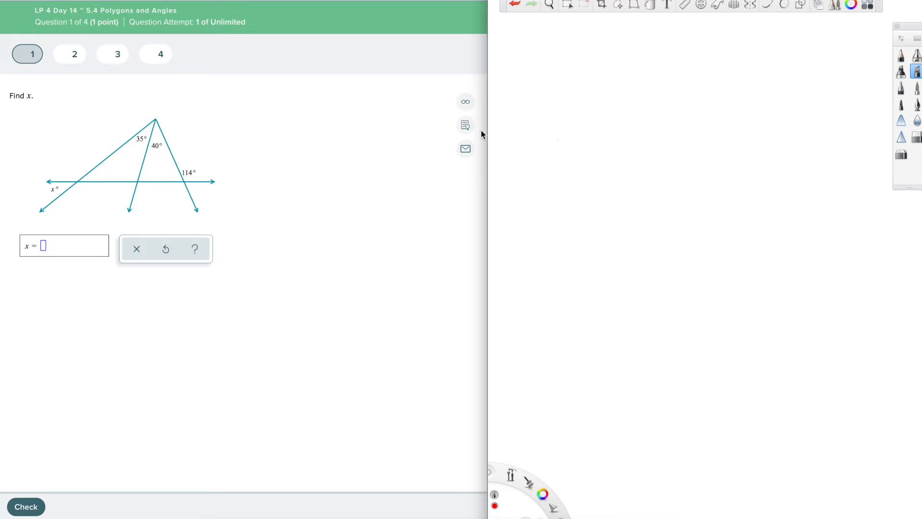
mouse_move(261, 162)
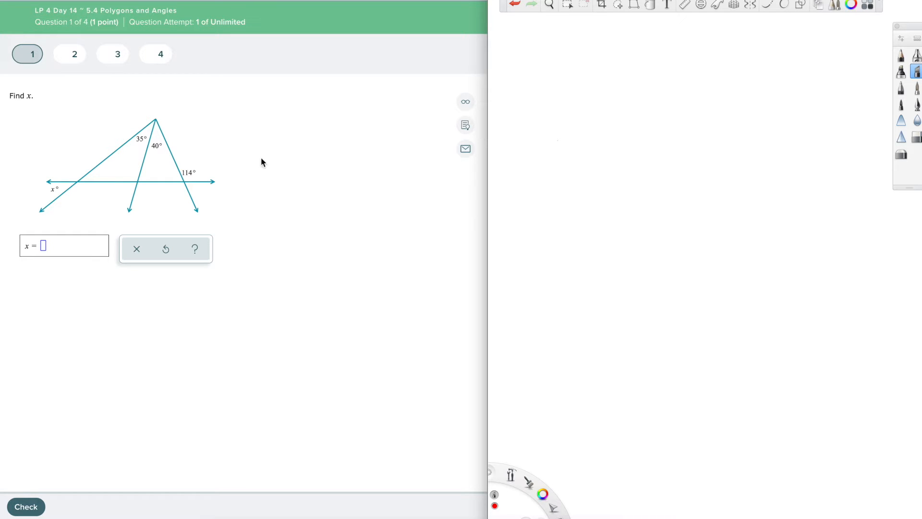
mouse_move(189, 206)
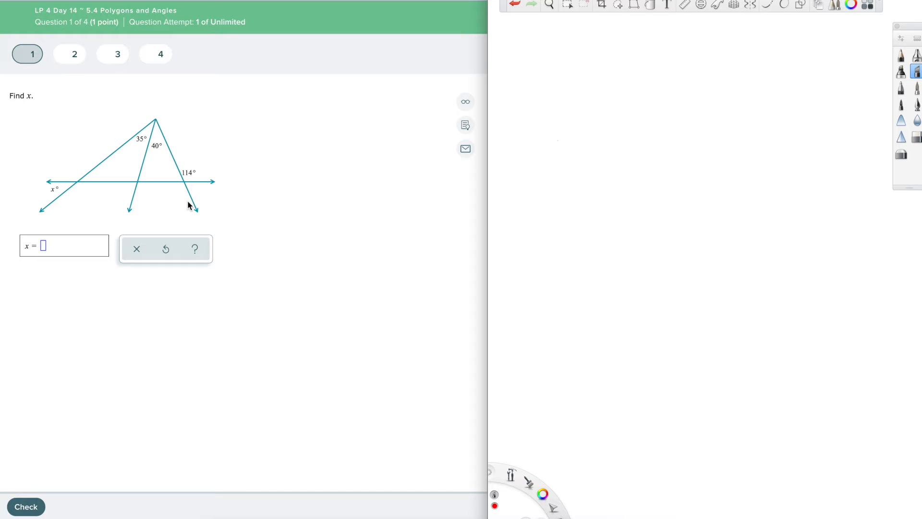
mouse_move(233, 111)
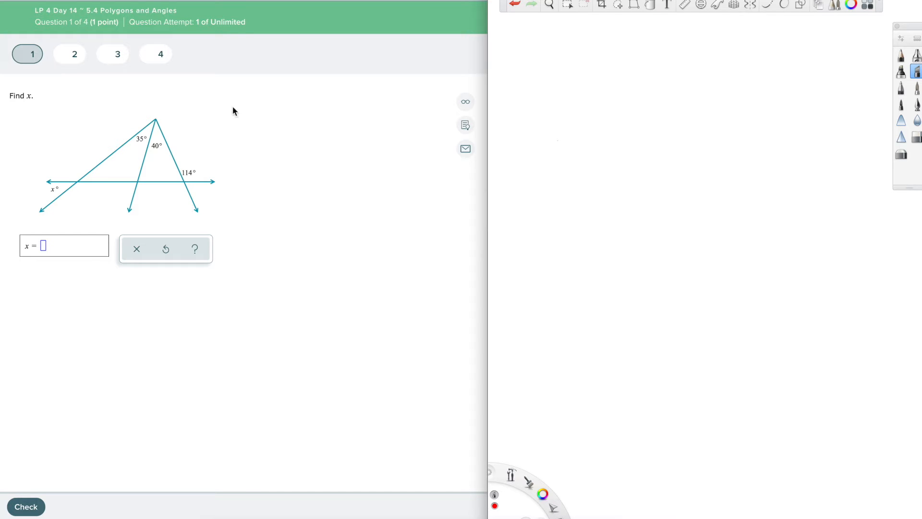
mouse_move(130, 22)
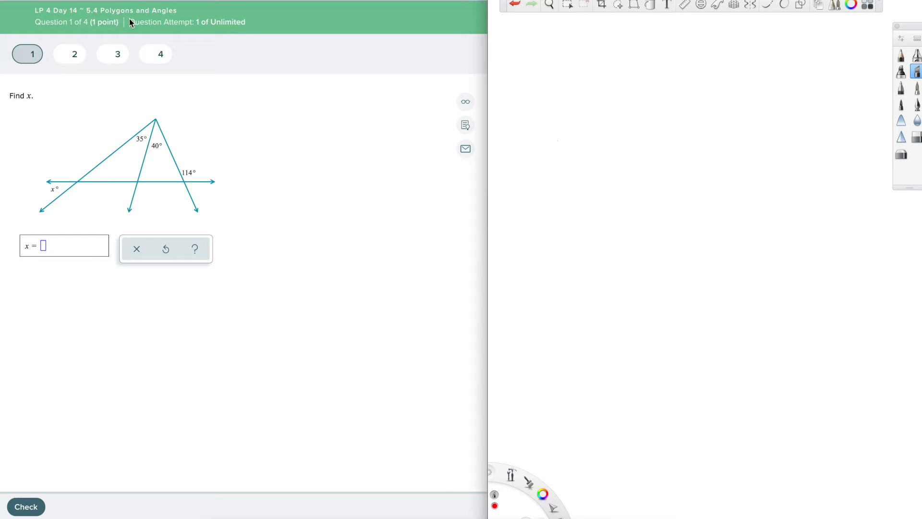
mouse_move(146, 10)
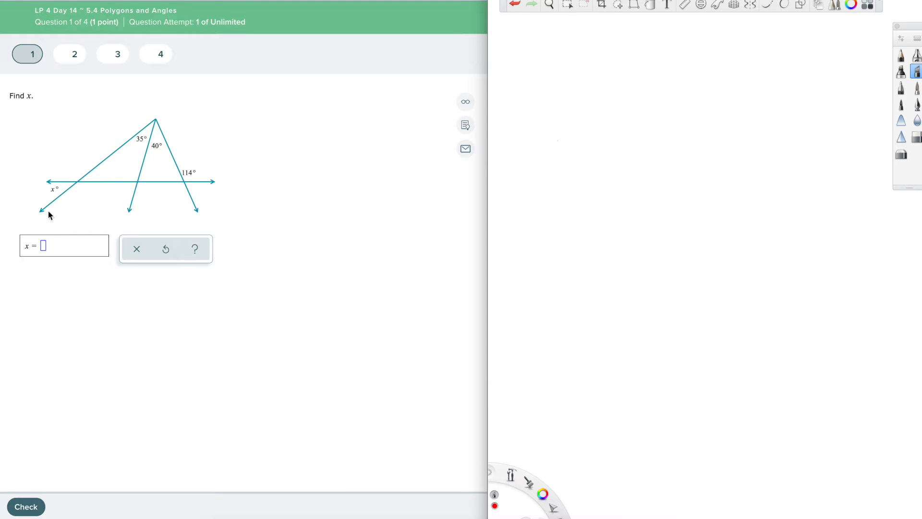
mouse_move(181, 183)
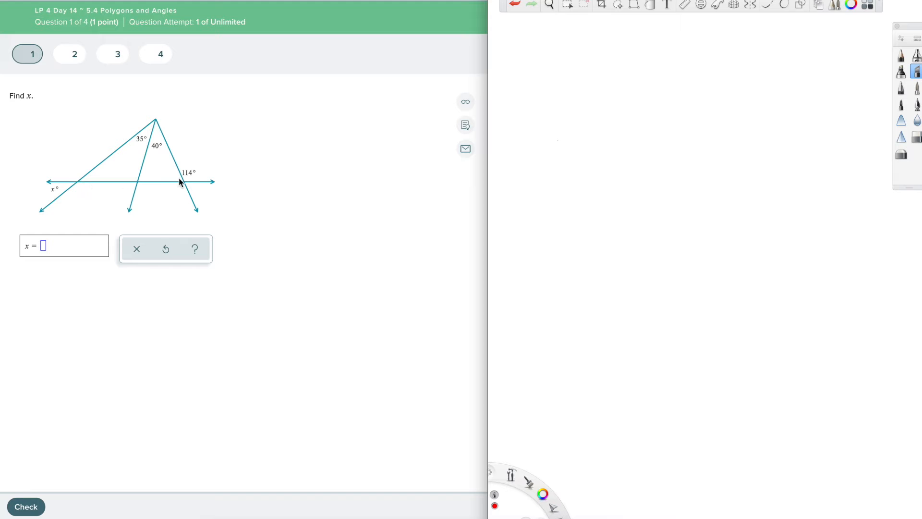
mouse_move(159, 140)
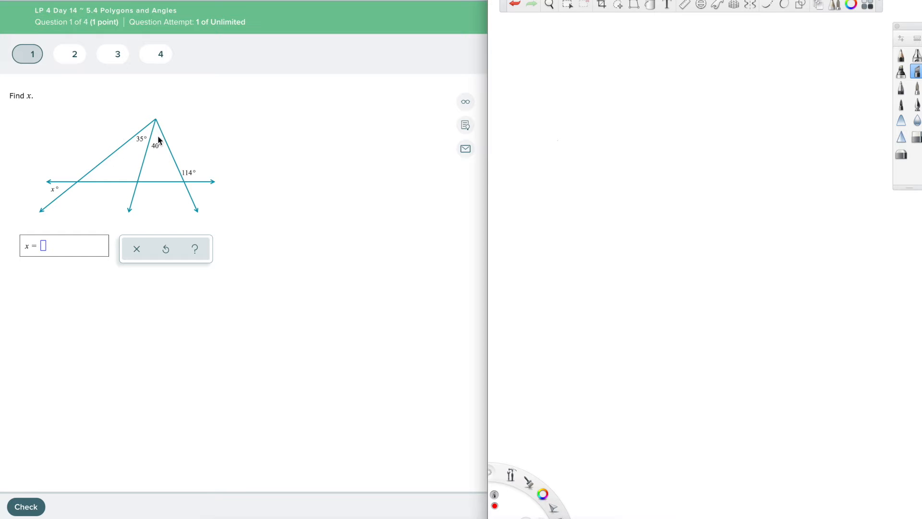
mouse_move(189, 208)
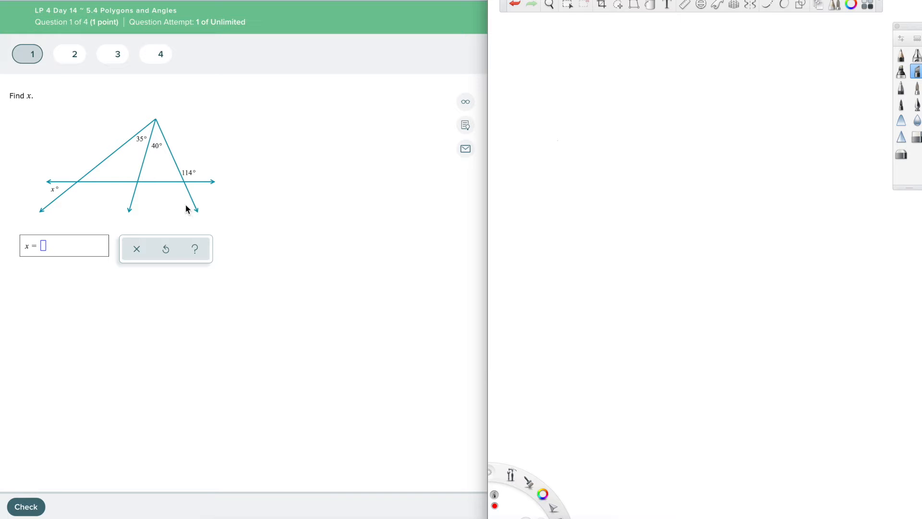
mouse_move(19, 107)
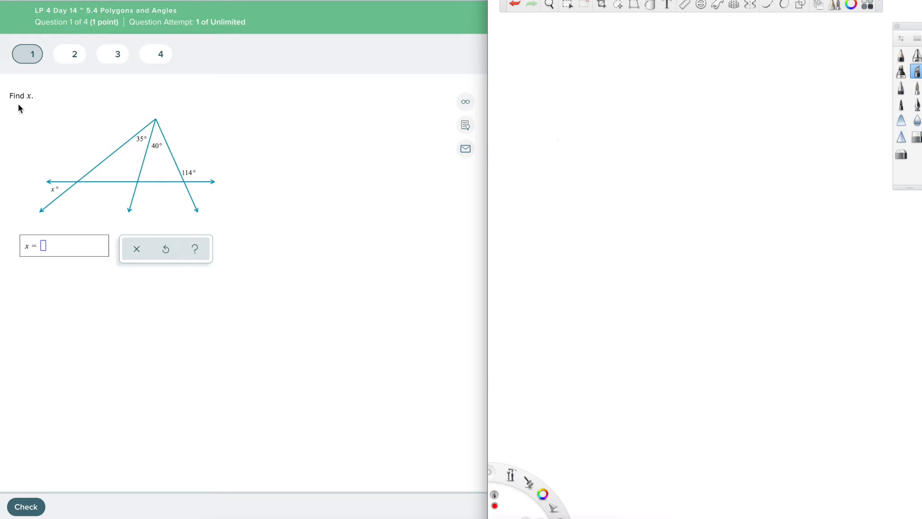
mouse_move(58, 197)
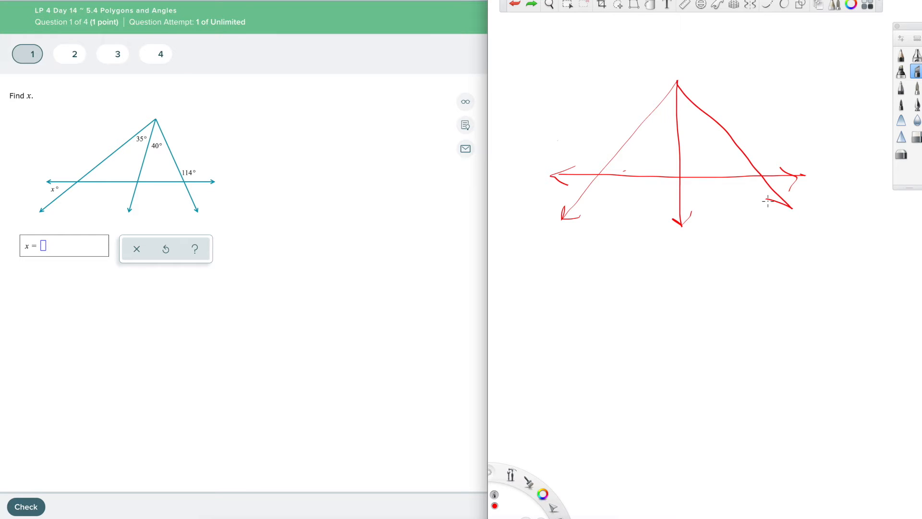
Step: Switch pen colour to label the triangle's 35°, 40°, 114° and x° angles
left_click(542, 493)
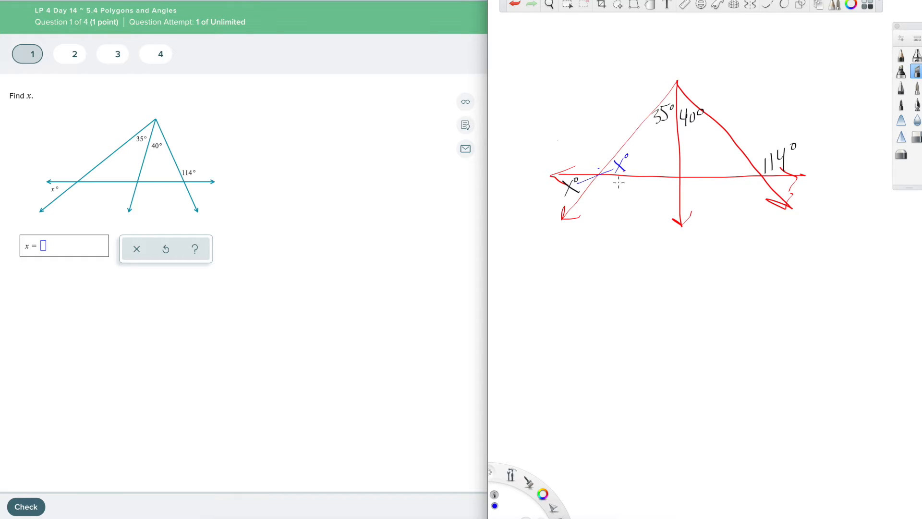
mouse_move(518, 390)
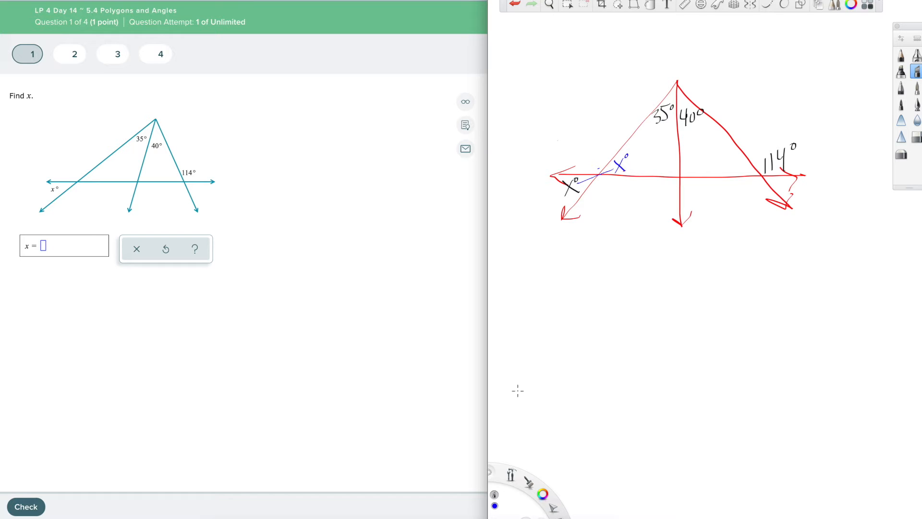
Step: Pick green for the triangle trace and 180° note, then magenta for the next work
left_click(542, 494)
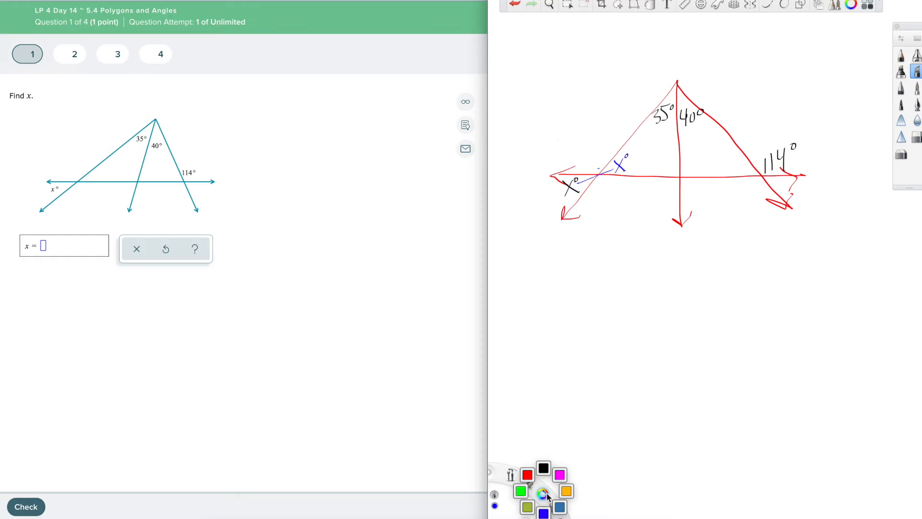
mouse_move(525, 490)
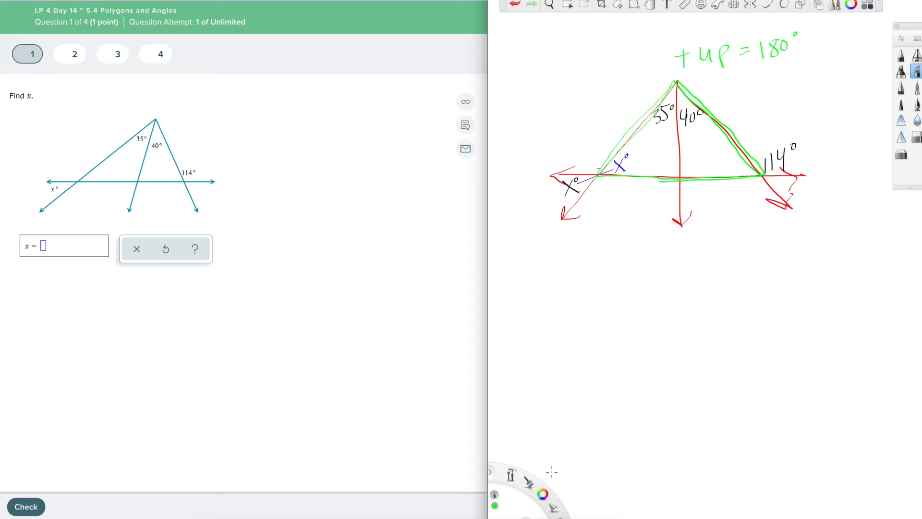
left_click(542, 494)
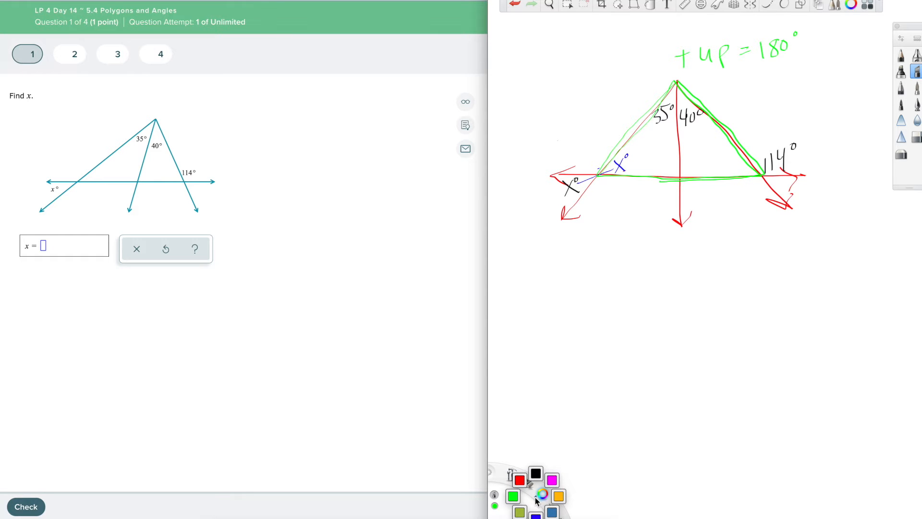
left_click(542, 495)
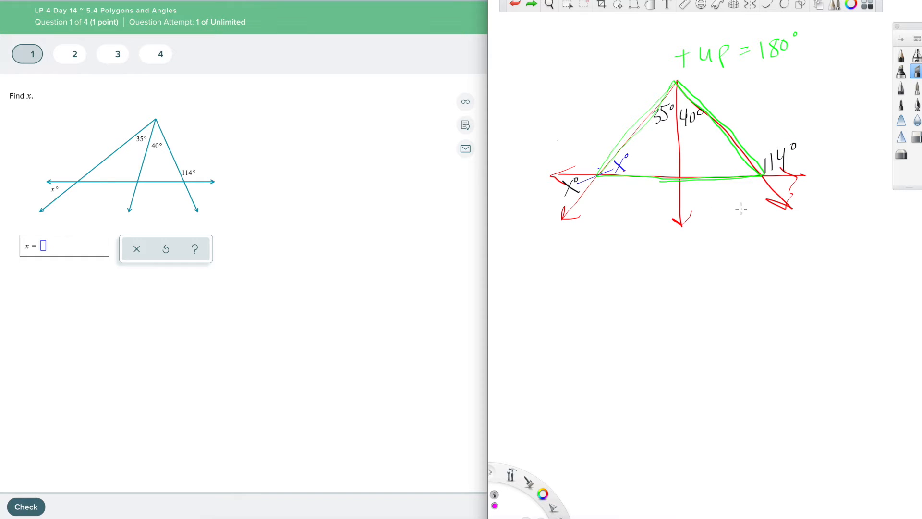
mouse_move(708, 182)
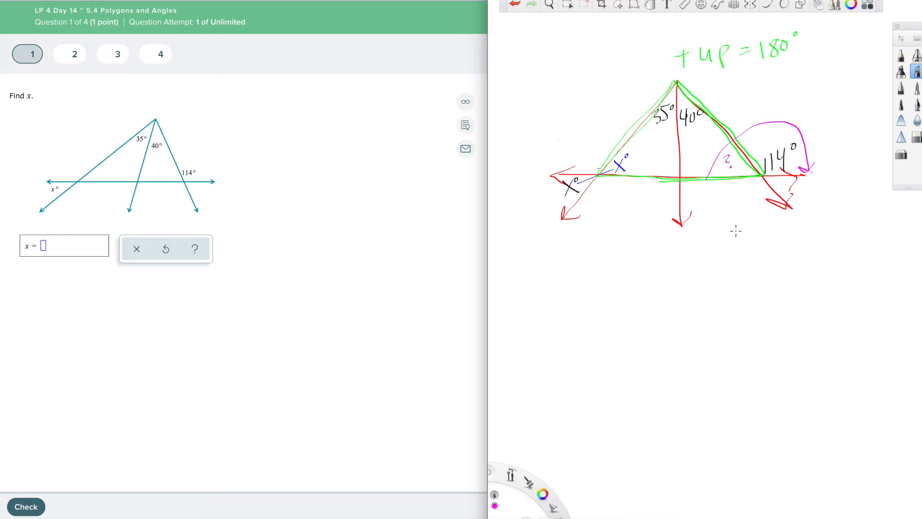
mouse_move(821, 242)
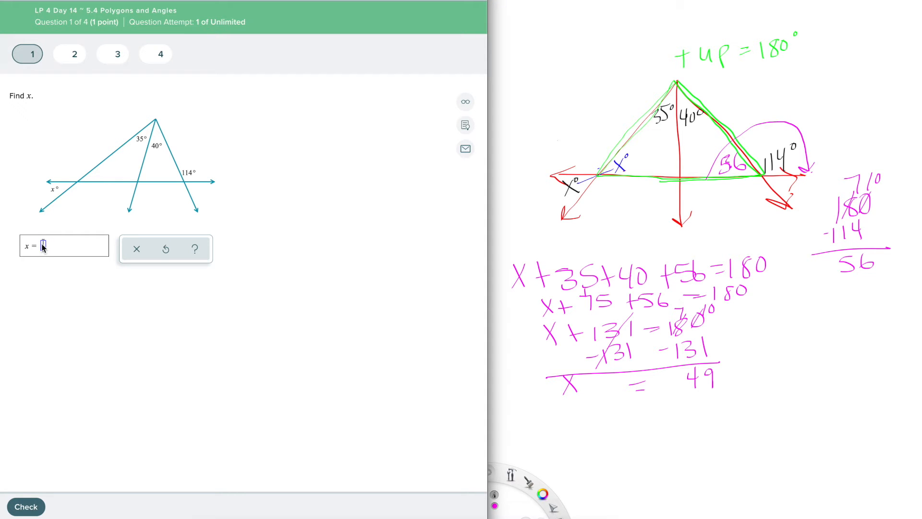
type("49")
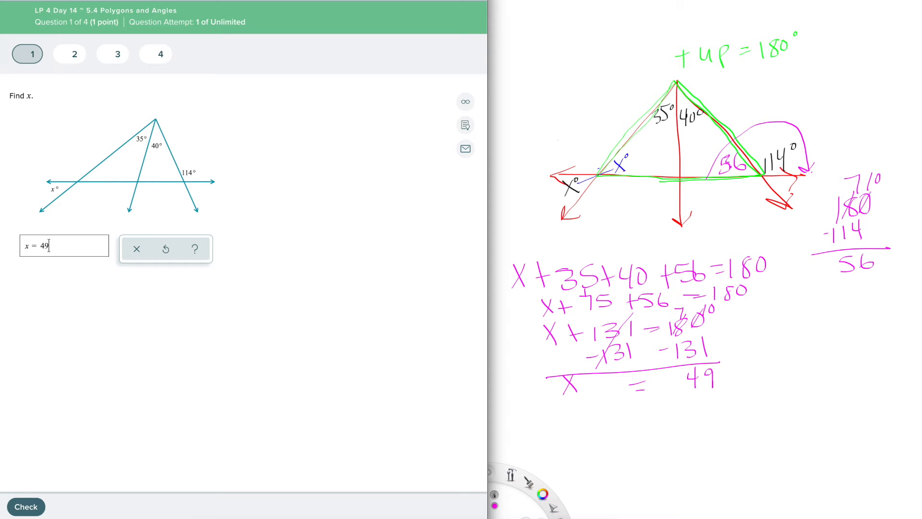
mouse_move(596, 159)
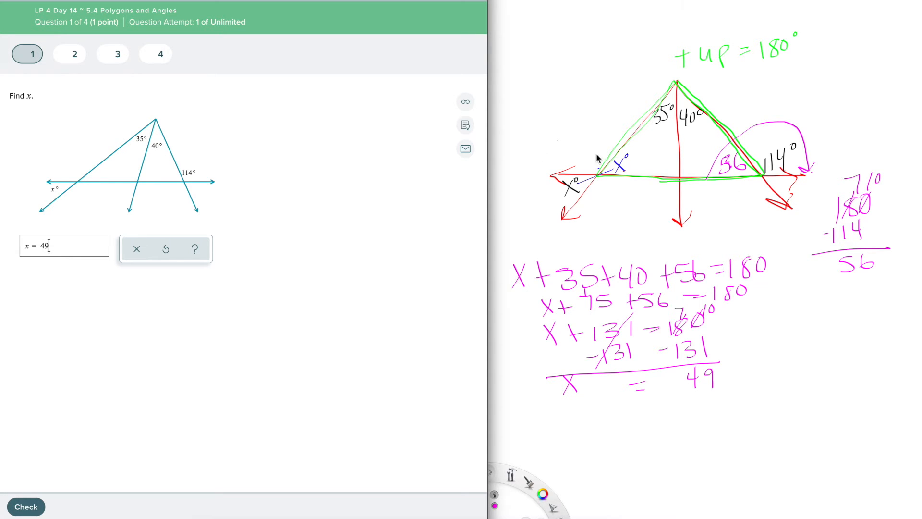
mouse_move(823, 182)
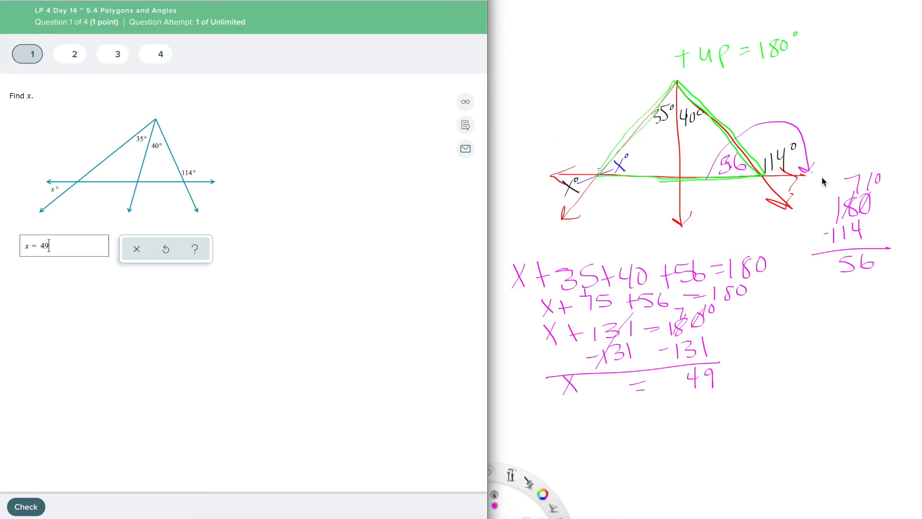
mouse_move(815, 182)
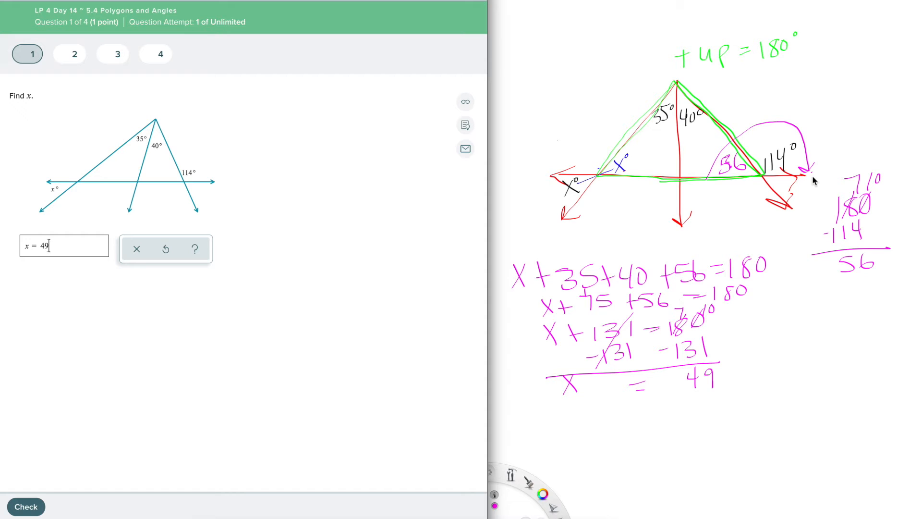
mouse_move(665, 36)
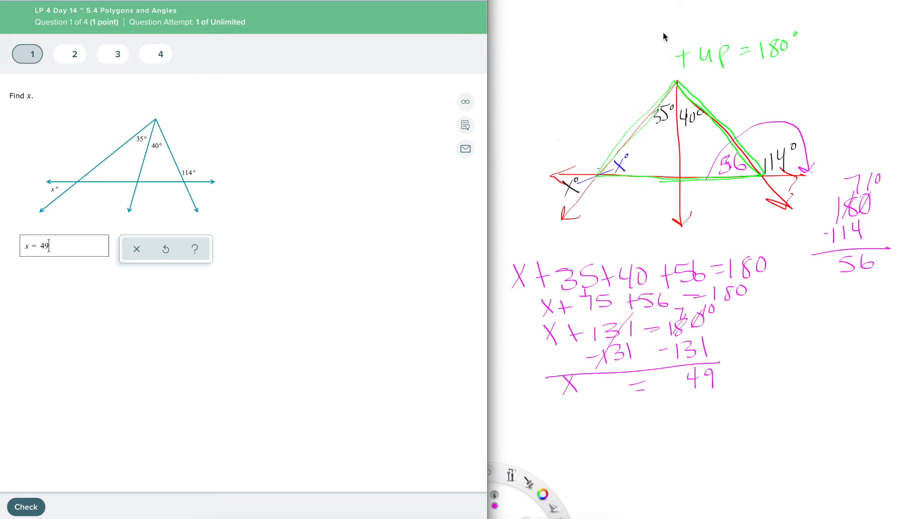
mouse_move(787, 17)
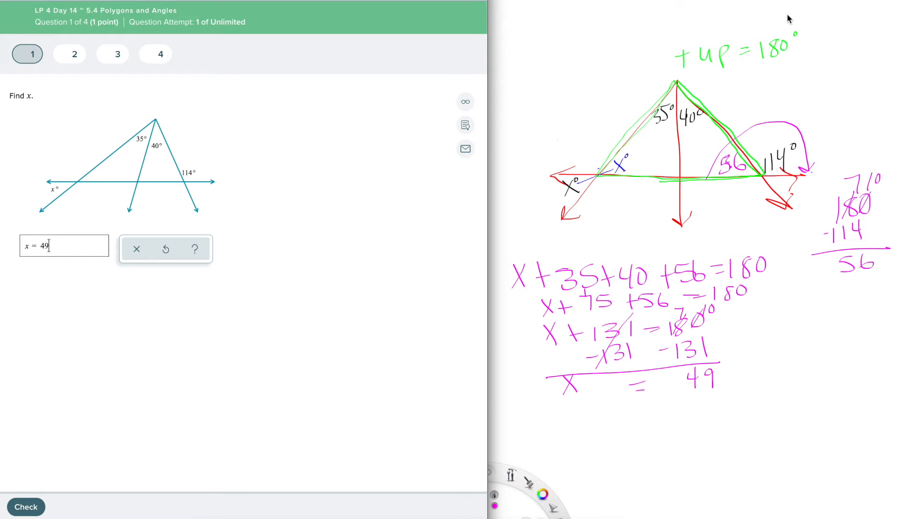
mouse_move(742, 56)
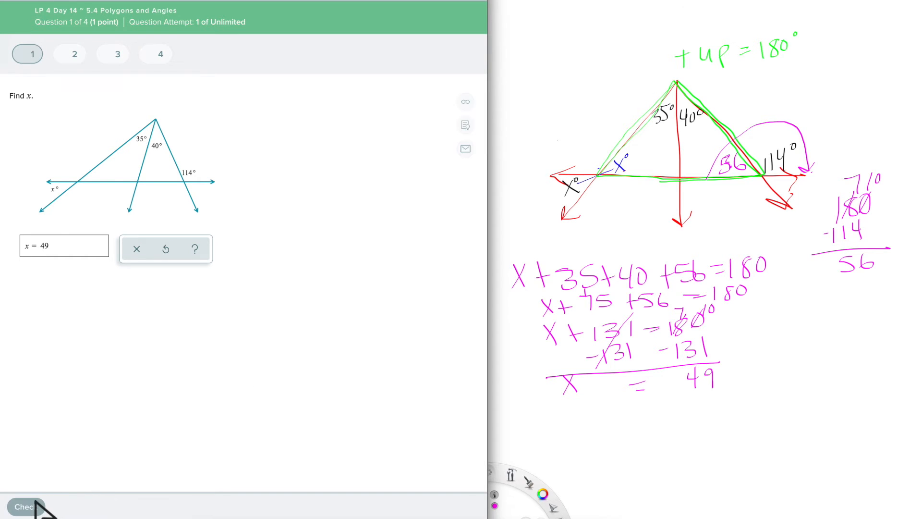
Step: Check the answer x = 49 for question 1, which comes back incorrect
left_click(25, 506)
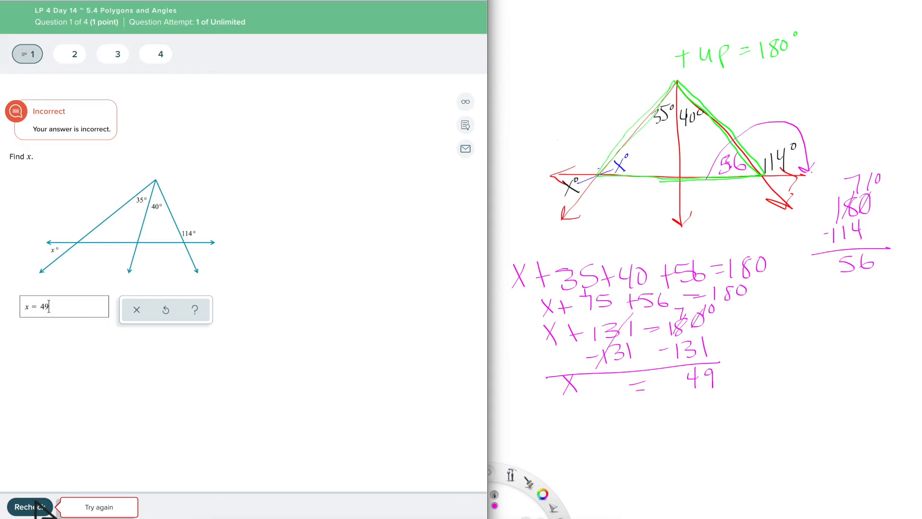
mouse_move(324, 285)
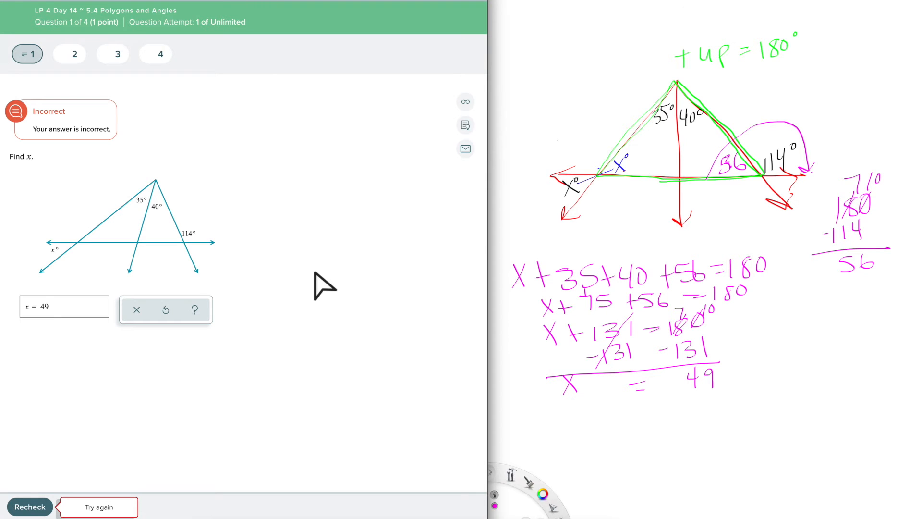
mouse_move(405, 295)
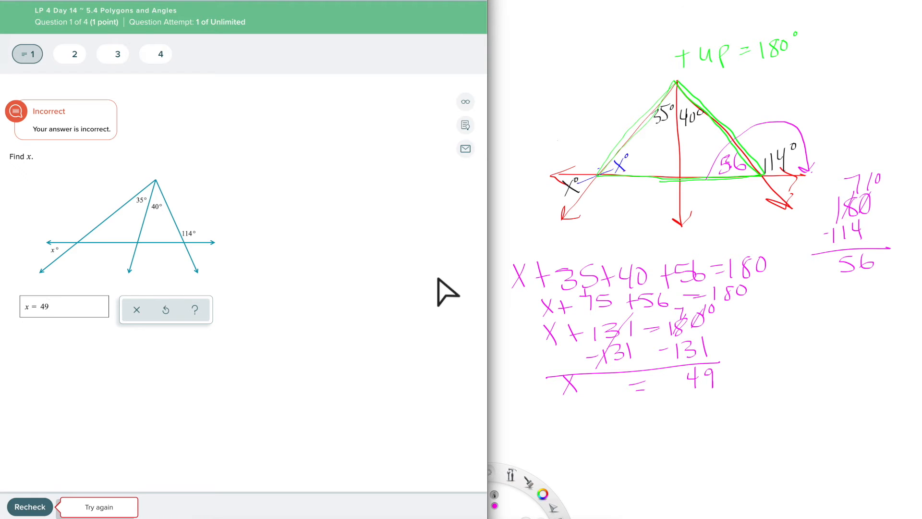
left_click(63, 305)
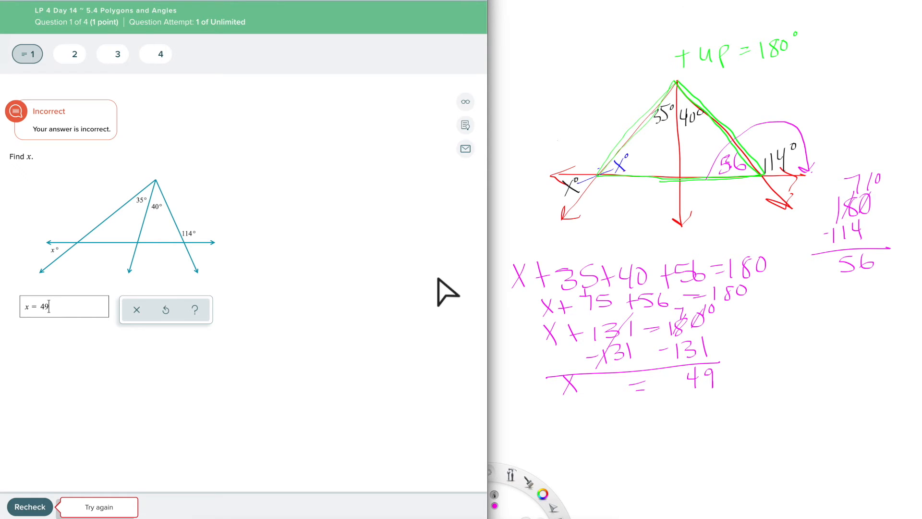
mouse_move(834, 229)
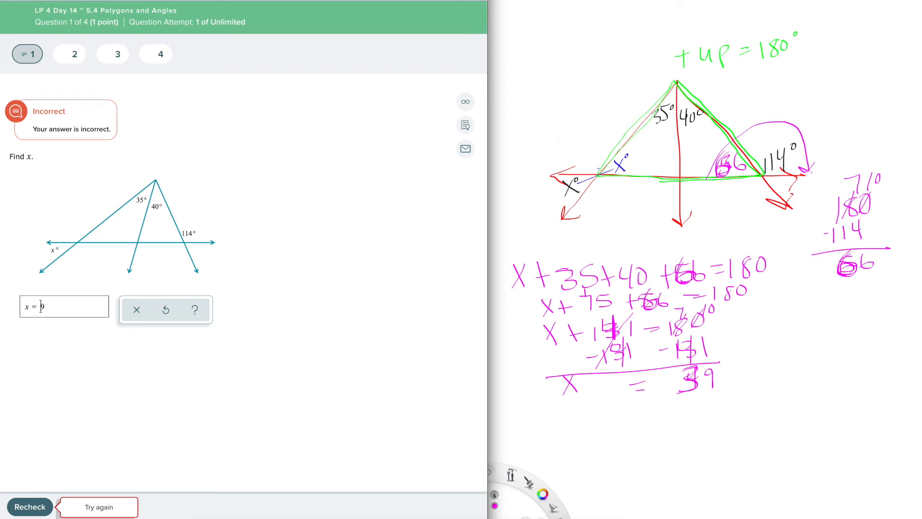
Step: Change question 1's answer to x = 39 and recheck it as correct
type("3")
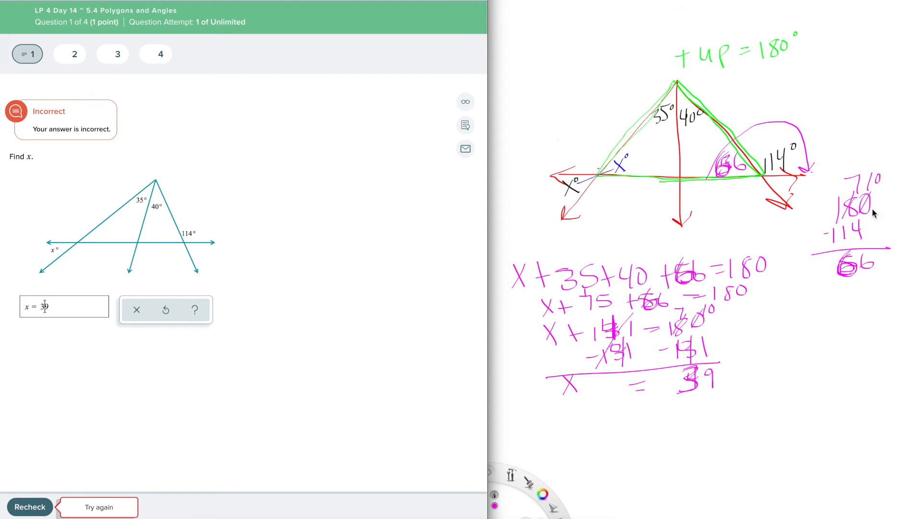
mouse_move(816, 197)
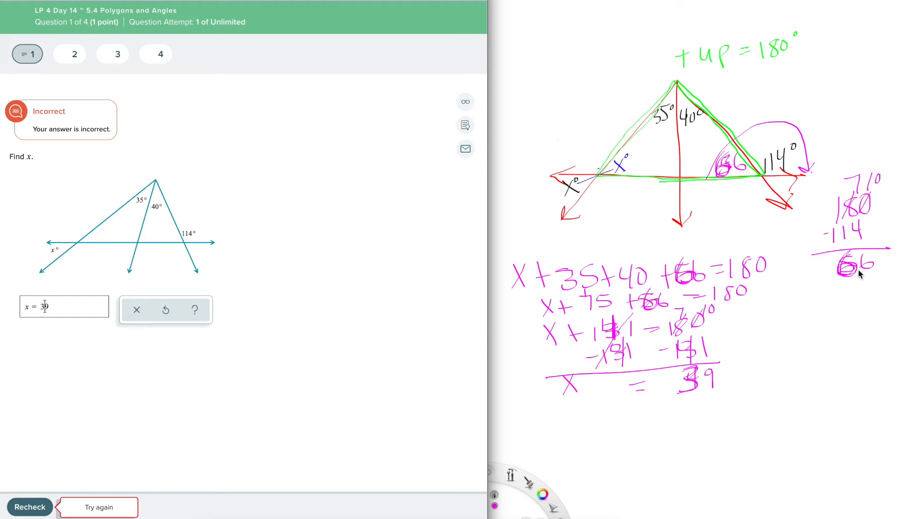
left_click(98, 506)
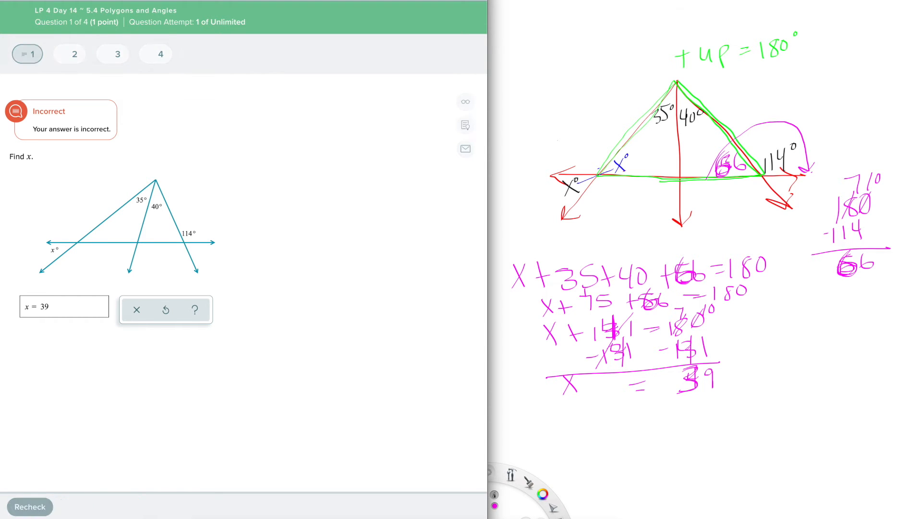
left_click(29, 506)
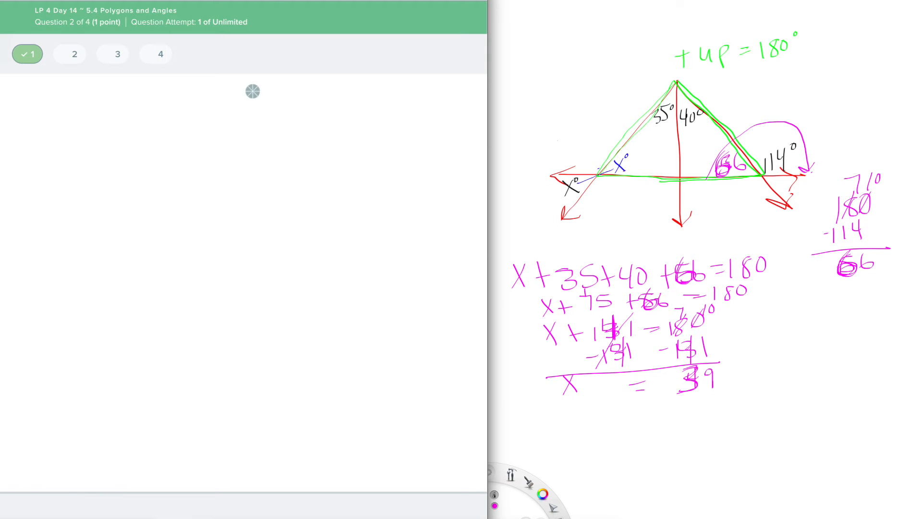
Step: View question 2's quadrilateral angle-sum worked example and close it
left_click(74, 54)
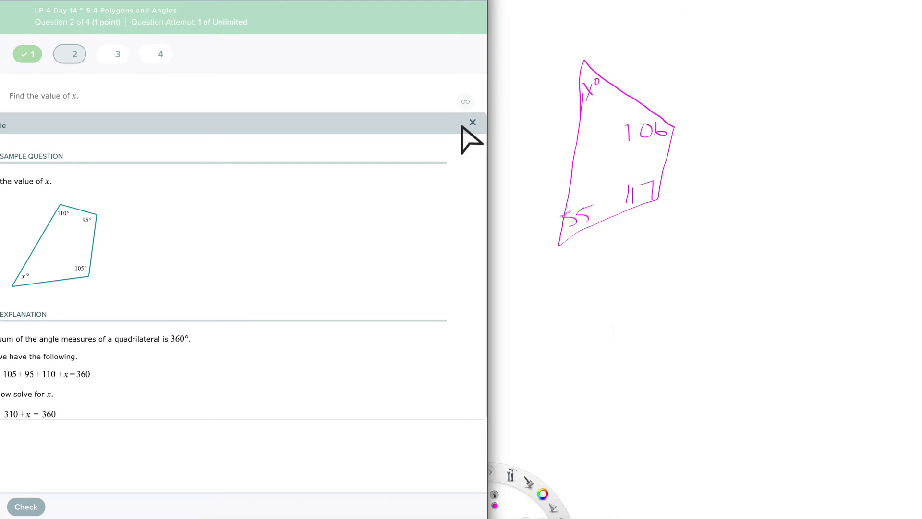
mouse_move(359, 268)
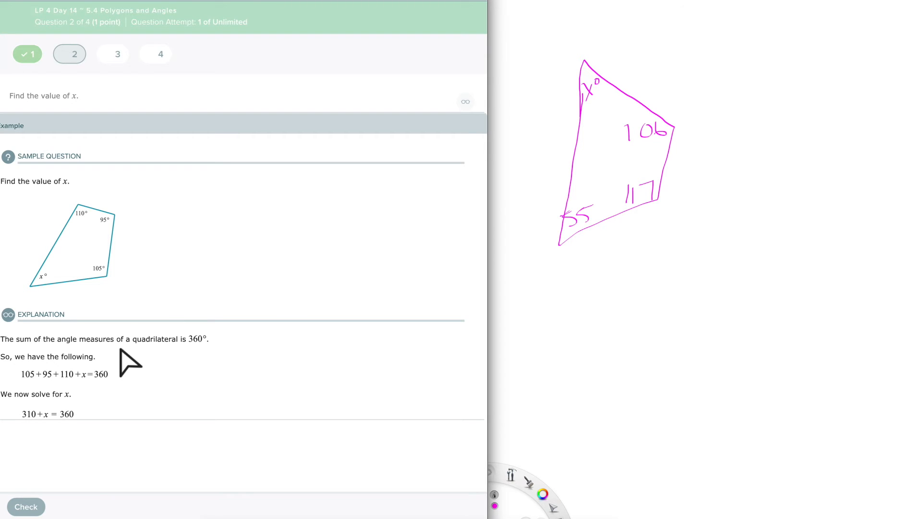
mouse_move(176, 347)
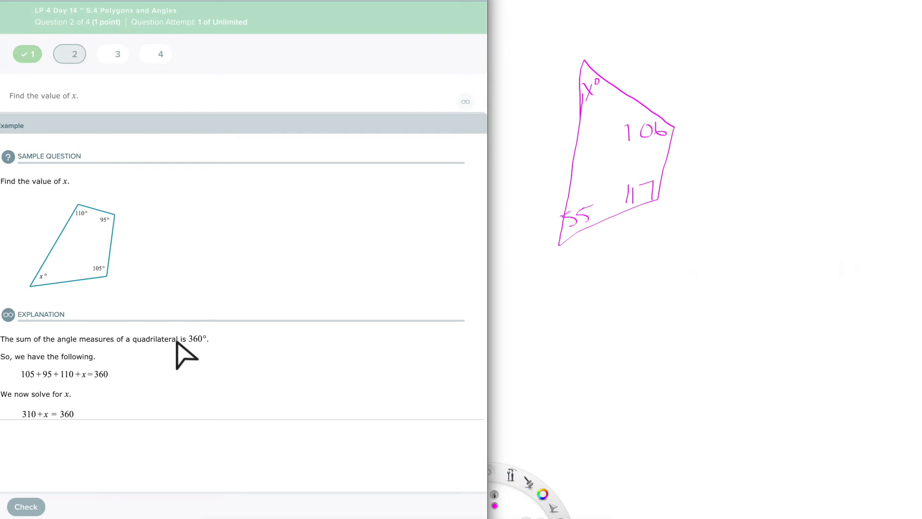
mouse_move(203, 357)
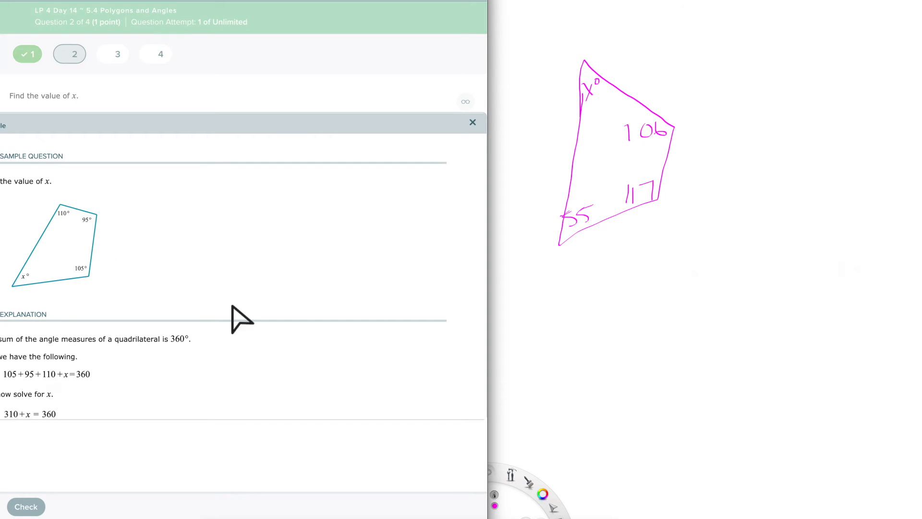
left_click(472, 122)
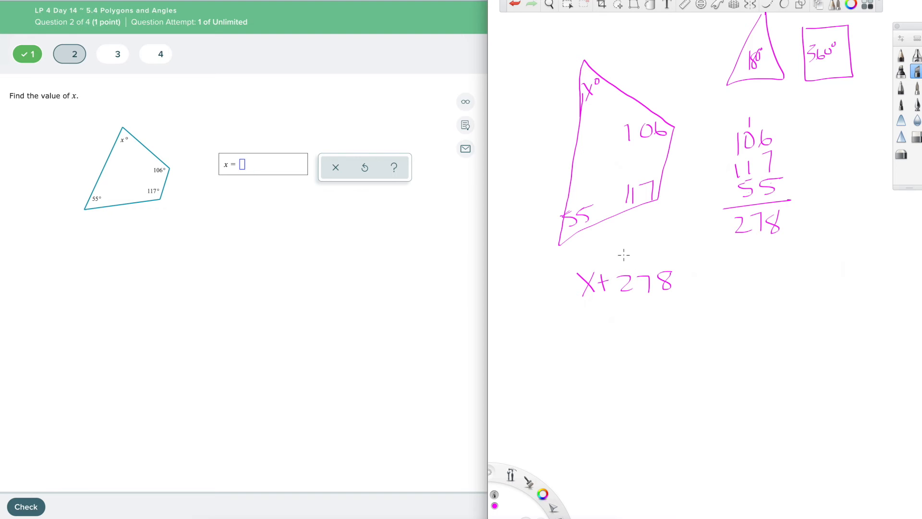
mouse_move(747, 254)
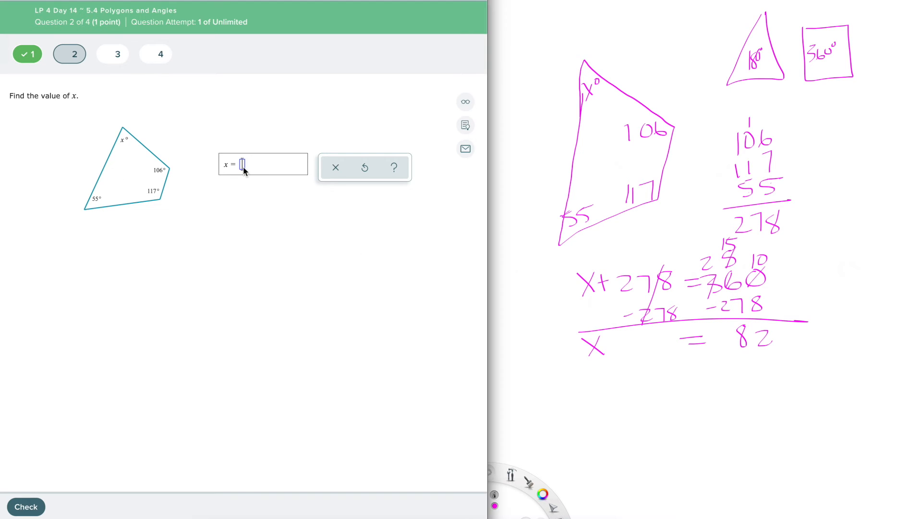
Step: Enter x = 82 as question 2's missing quadrilateral angle
type("8")
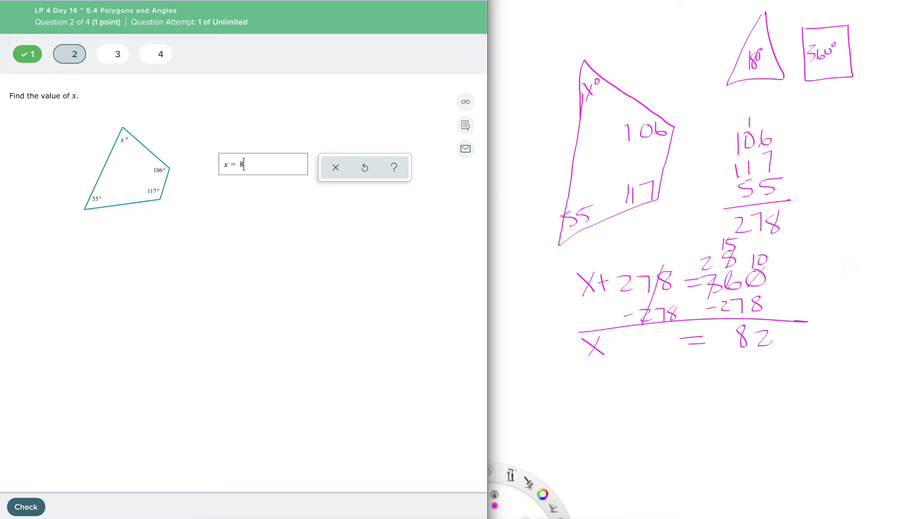
type("2")
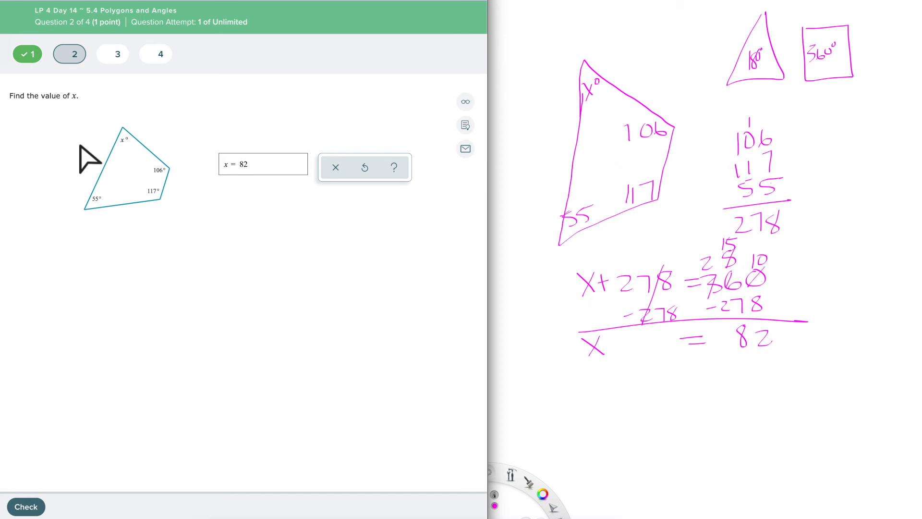
mouse_move(136, 243)
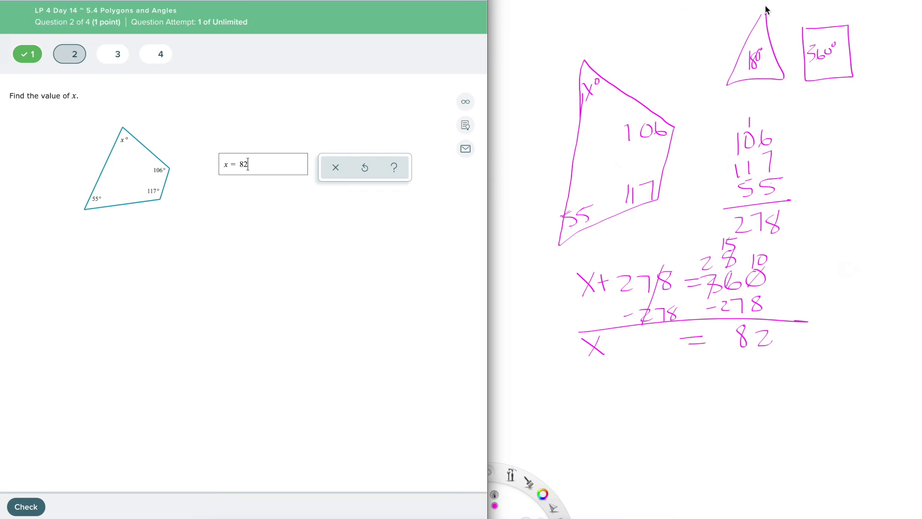
mouse_move(722, 104)
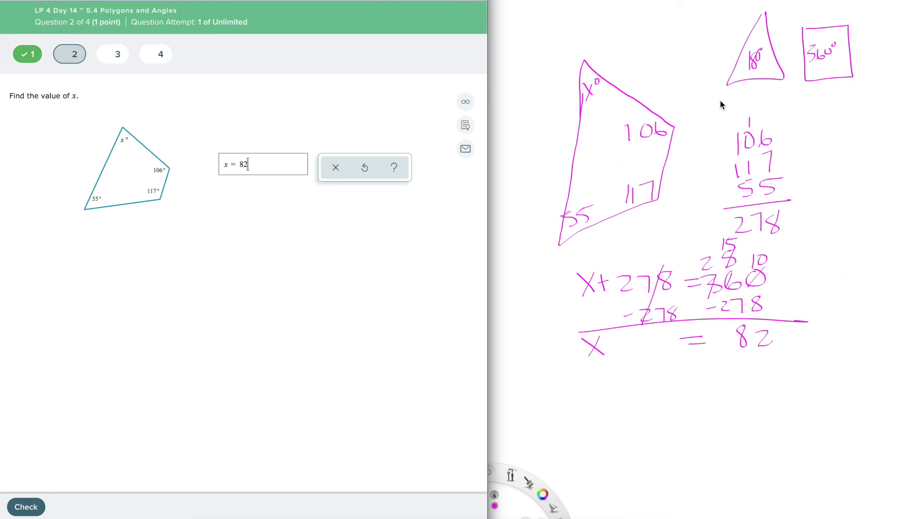
mouse_move(839, 40)
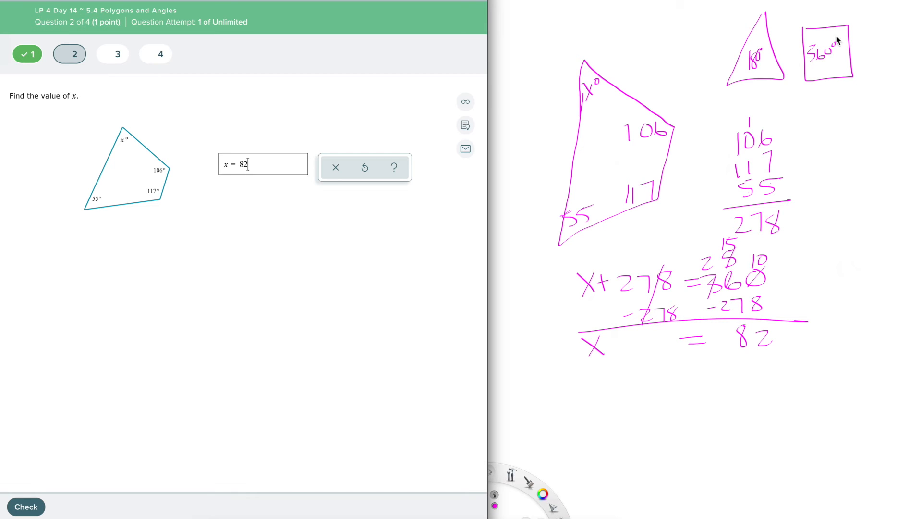
mouse_move(899, 86)
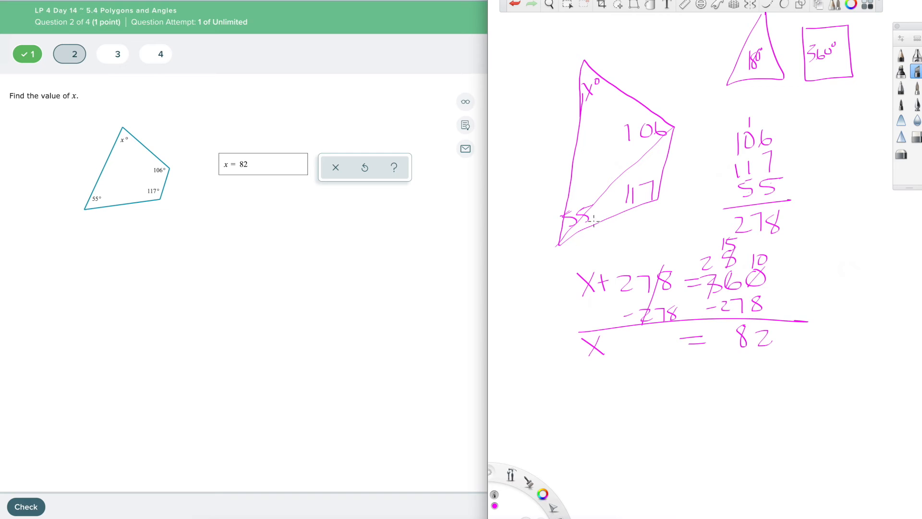
mouse_move(682, 186)
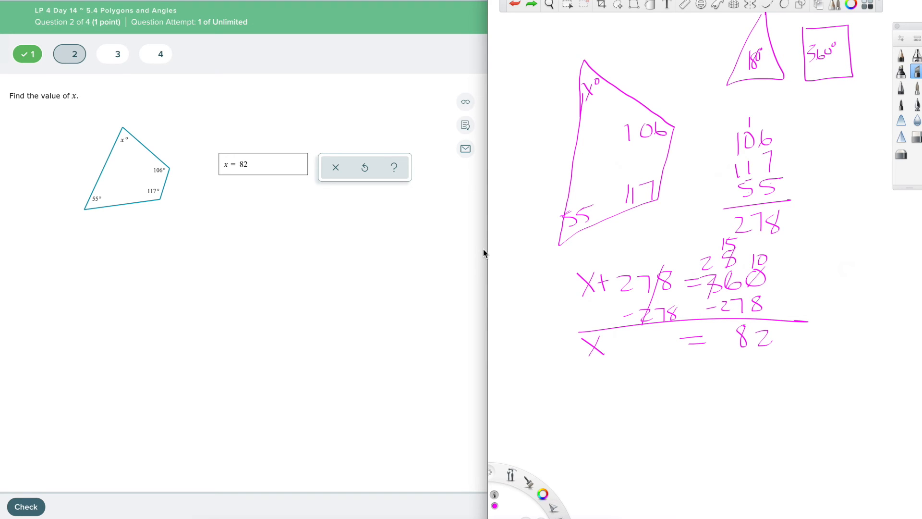
mouse_move(206, 304)
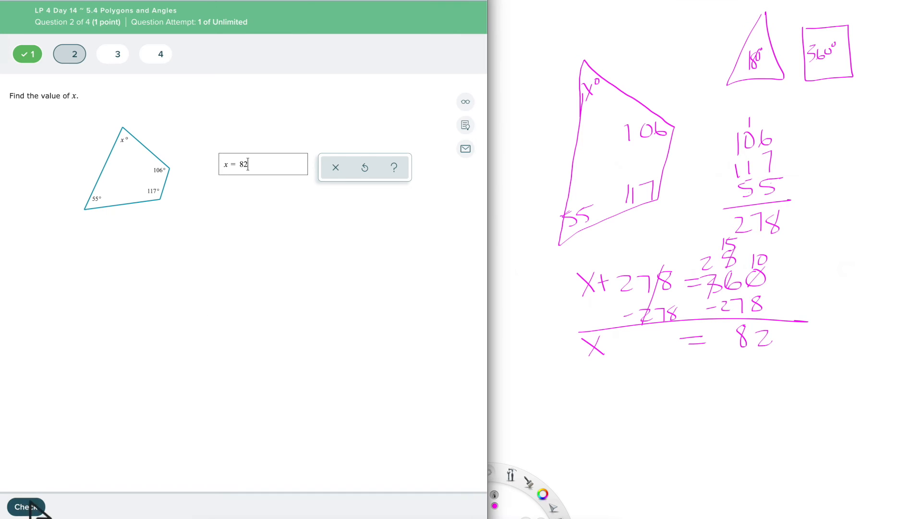
Step: Submit x = 82 as correct and continue to question 3 on the 11-gon
left_click(25, 506)
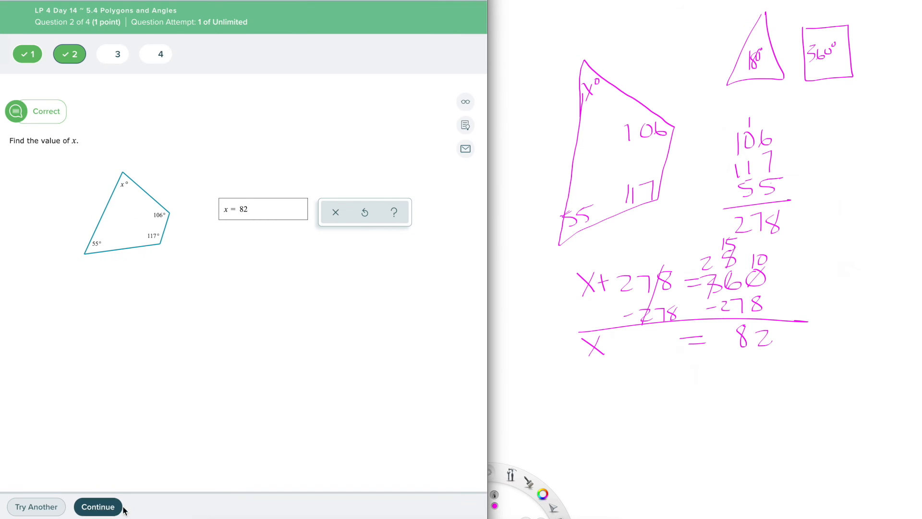
left_click(98, 506)
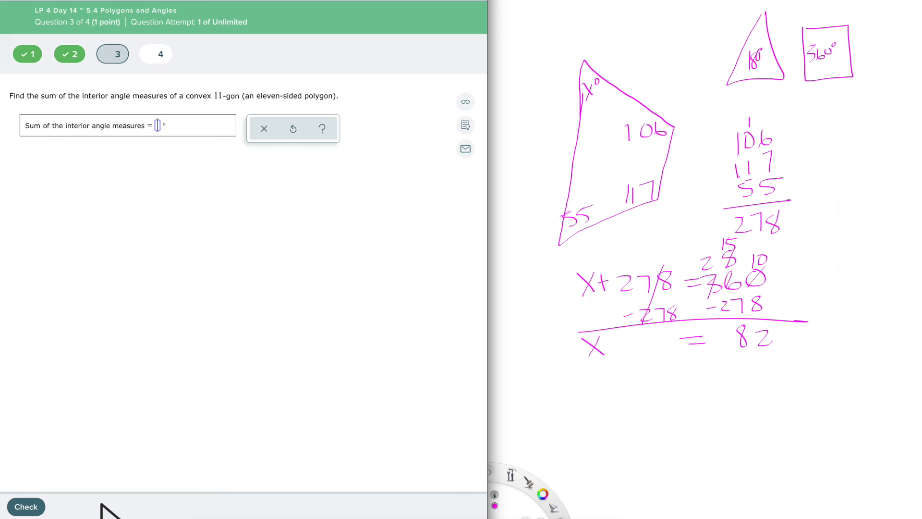
mouse_move(897, 141)
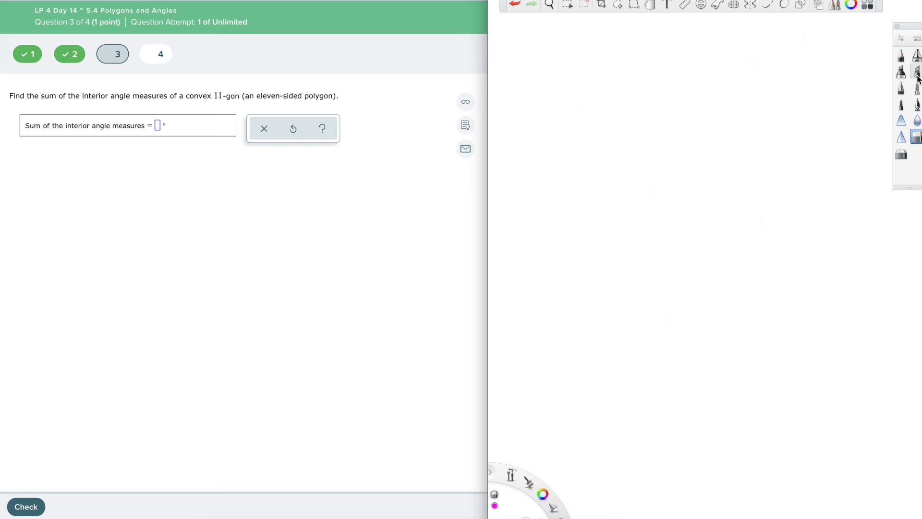
mouse_move(465, 125)
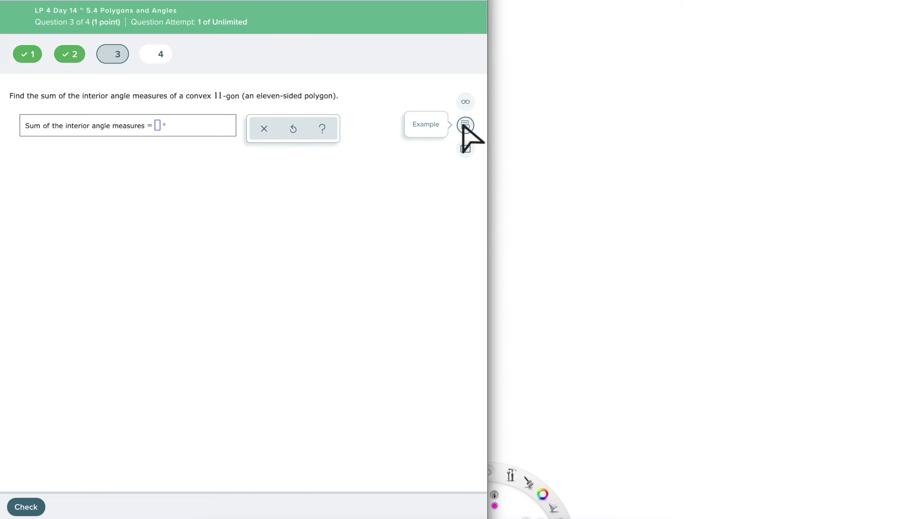
Step: Bring up question 3's worked example summing a 15-gon's interior angles to 2340°
left_click(465, 124)
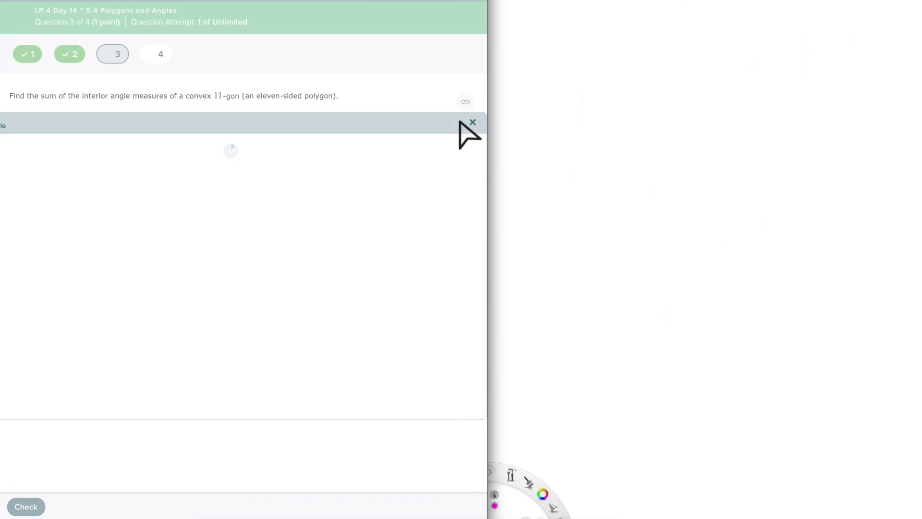
left_click(464, 101)
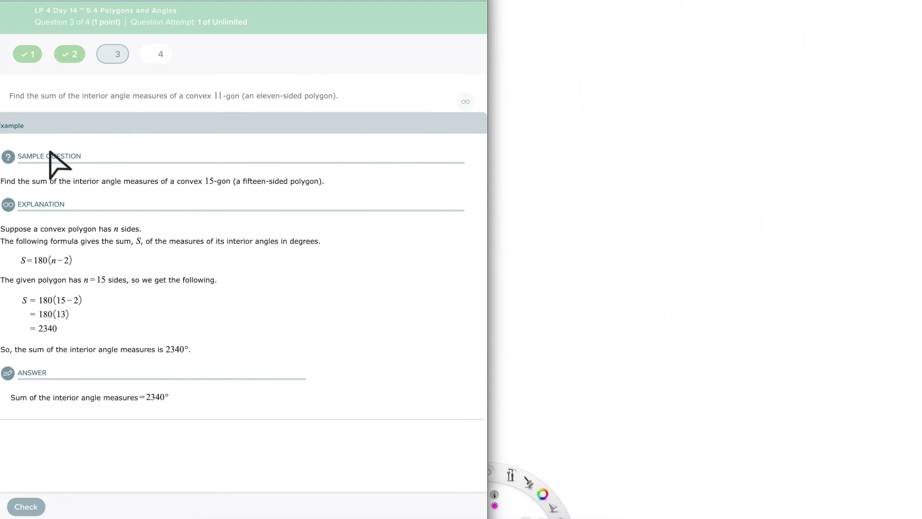
mouse_move(81, 111)
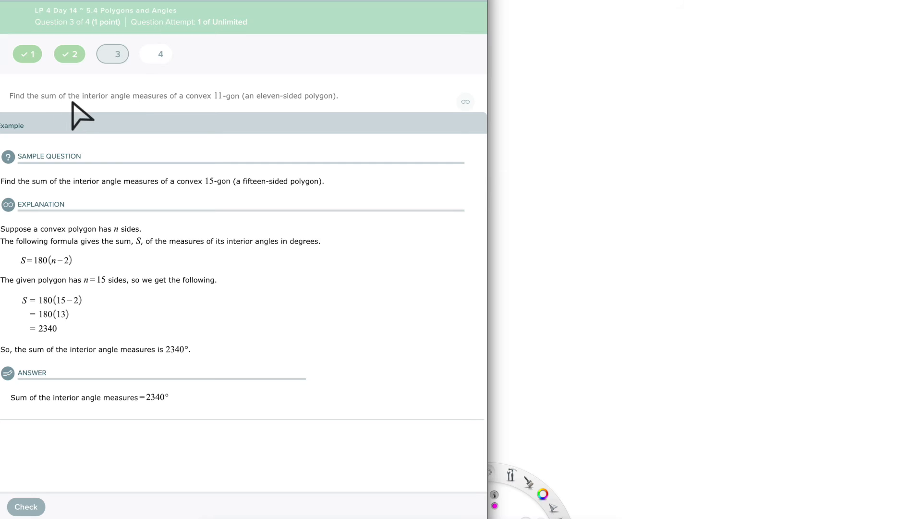
mouse_move(221, 111)
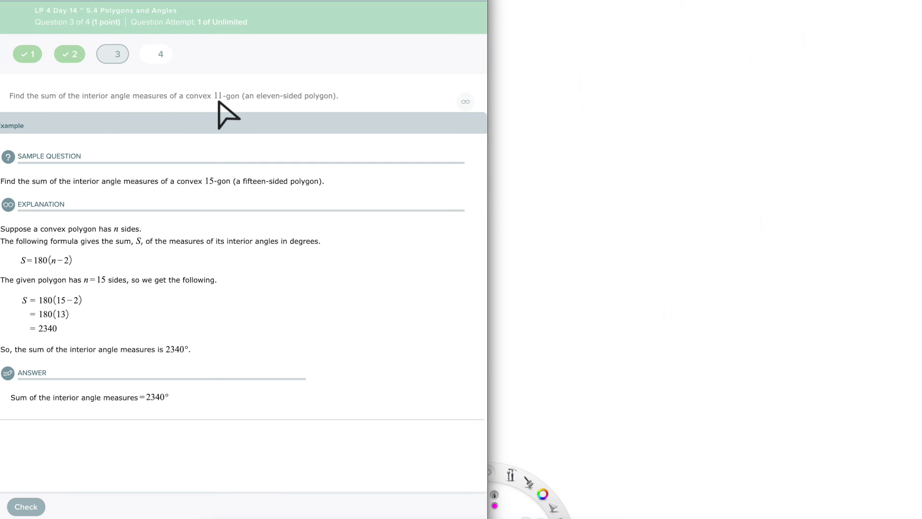
mouse_move(247, 117)
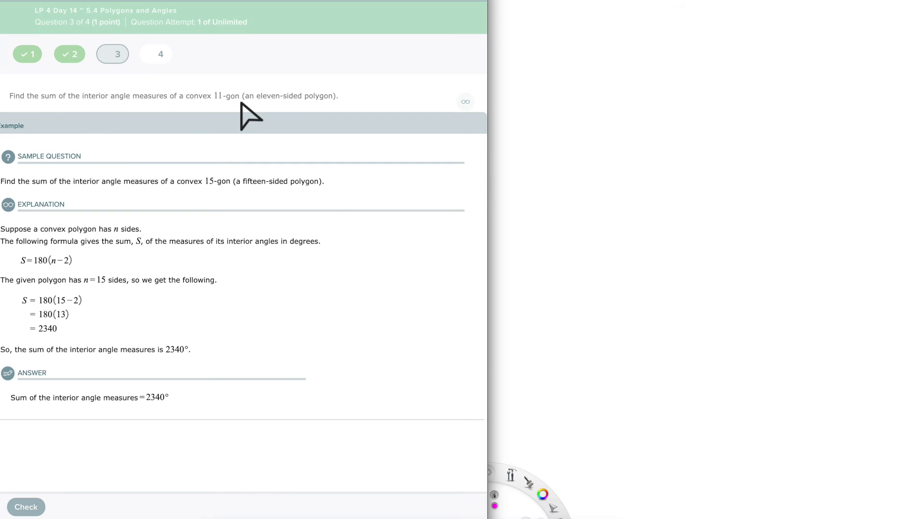
mouse_move(346, 112)
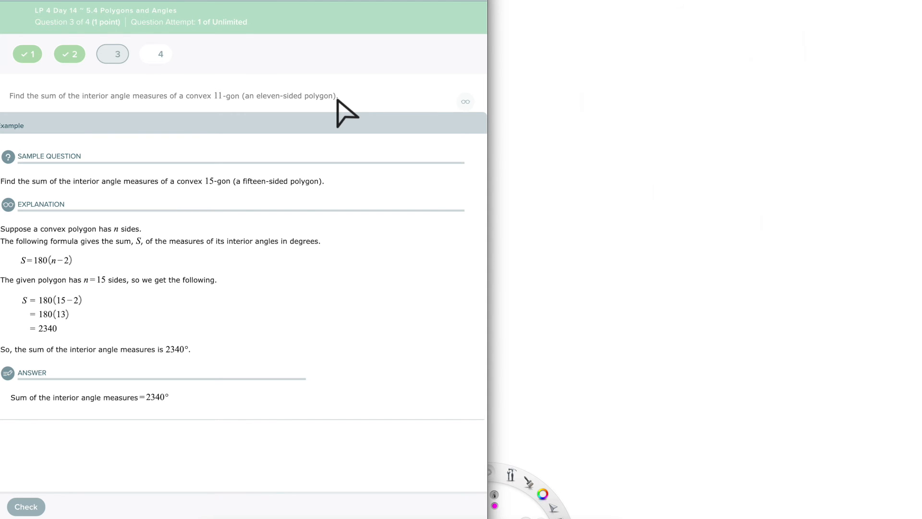
mouse_move(136, 118)
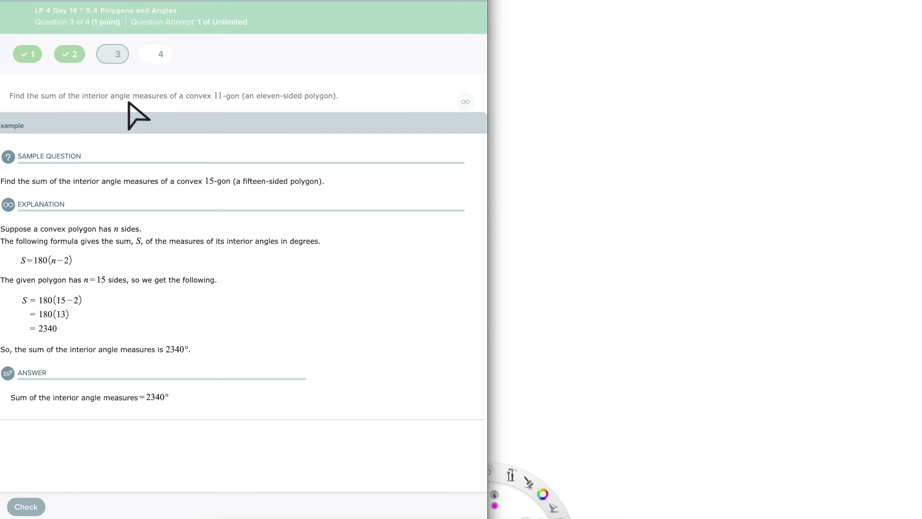
mouse_move(171, 94)
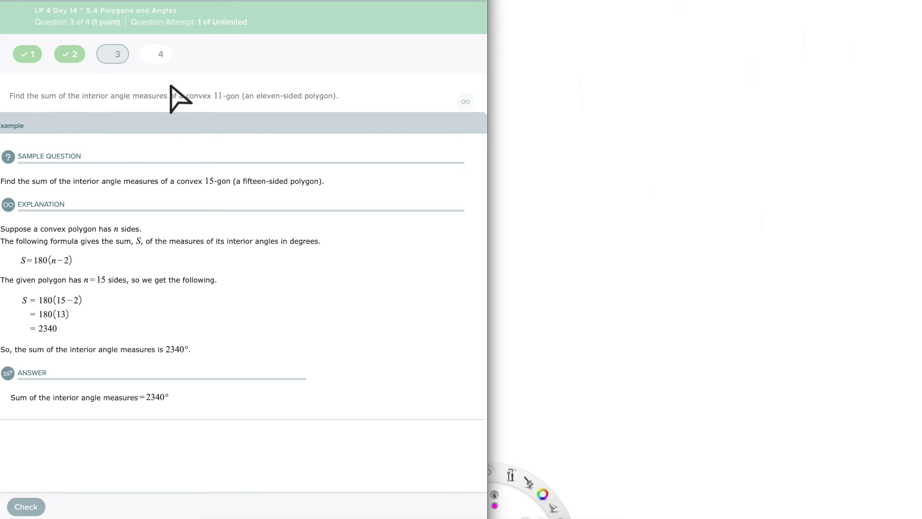
mouse_move(159, 130)
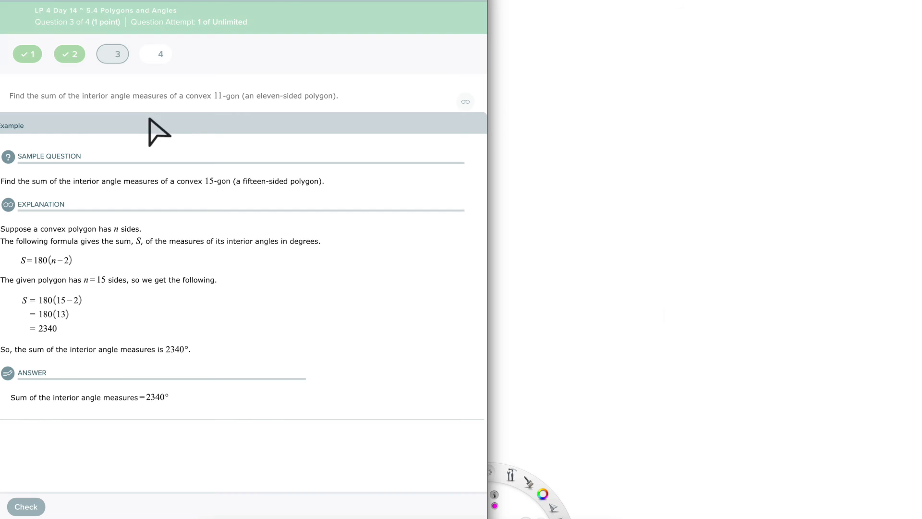
mouse_move(588, 109)
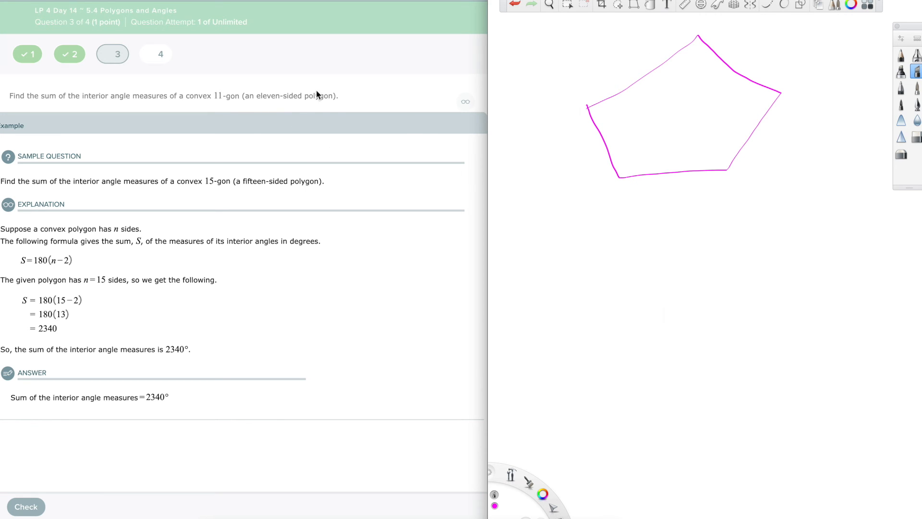
mouse_move(608, 129)
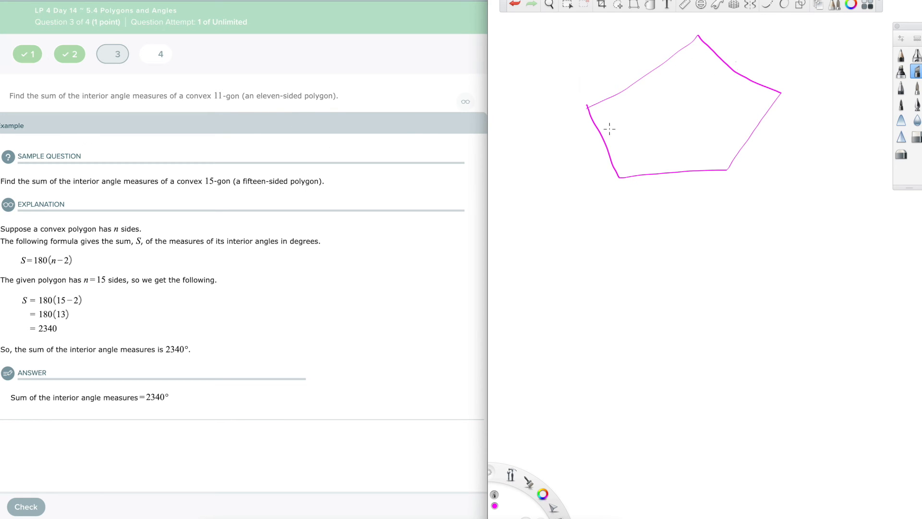
mouse_move(697, 55)
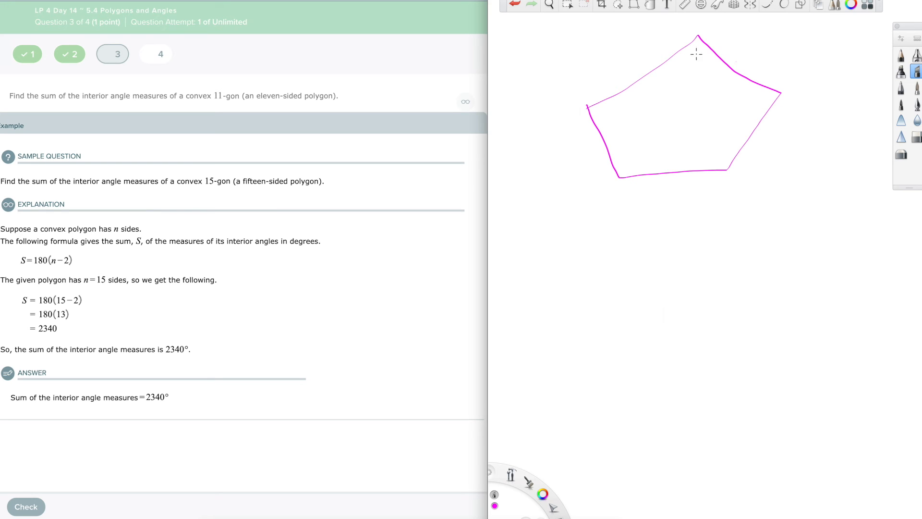
mouse_move(760, 97)
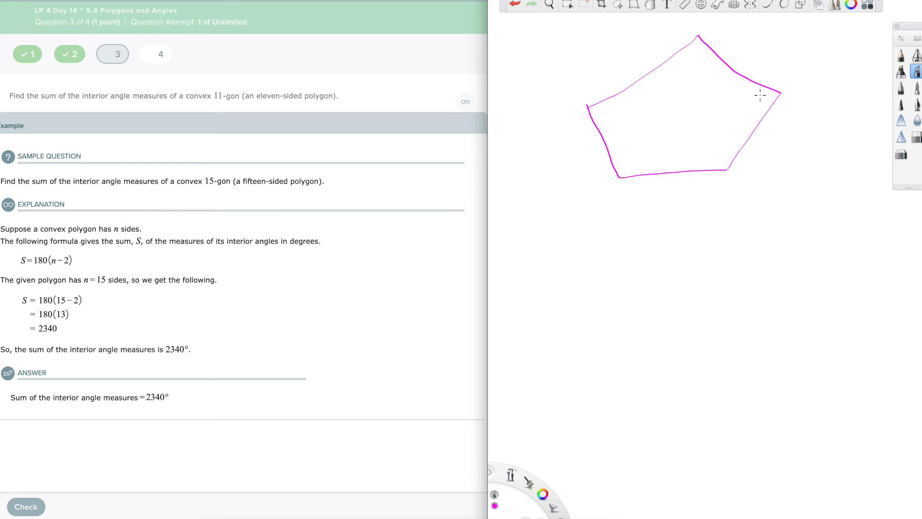
mouse_move(587, 252)
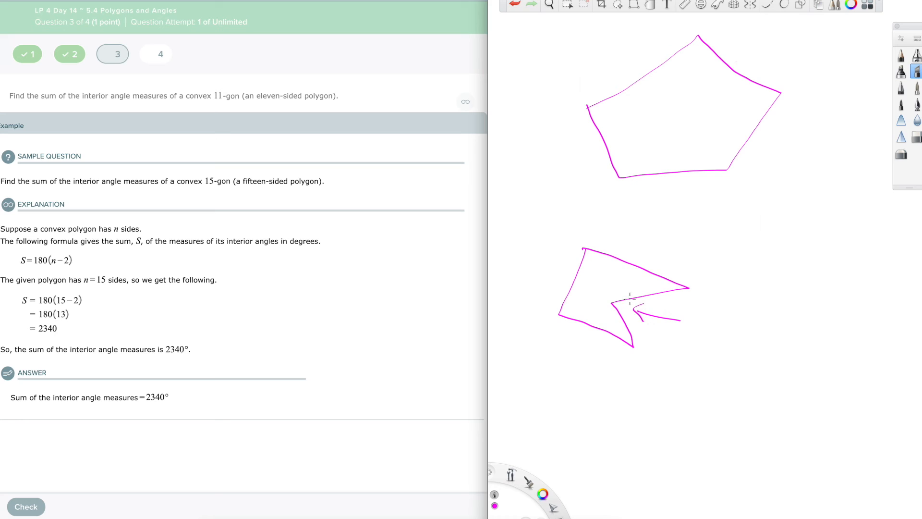
mouse_move(622, 301)
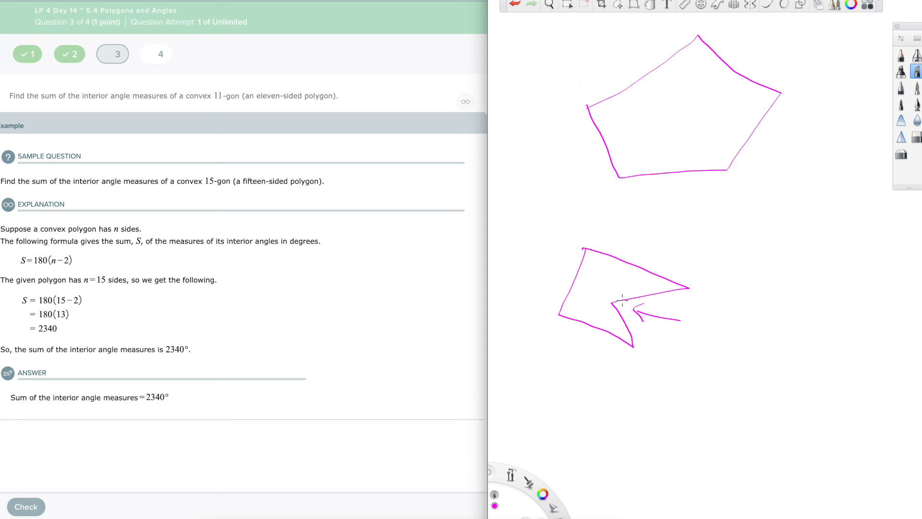
mouse_move(656, 86)
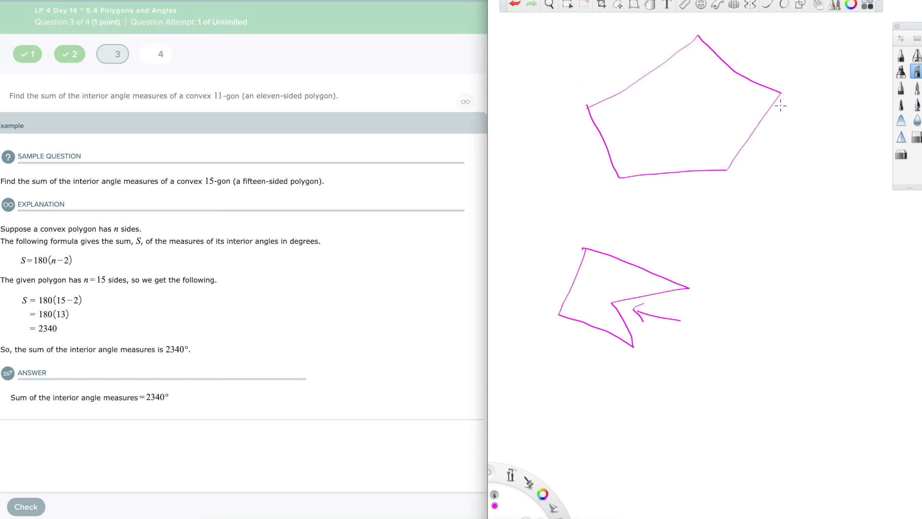
mouse_move(617, 139)
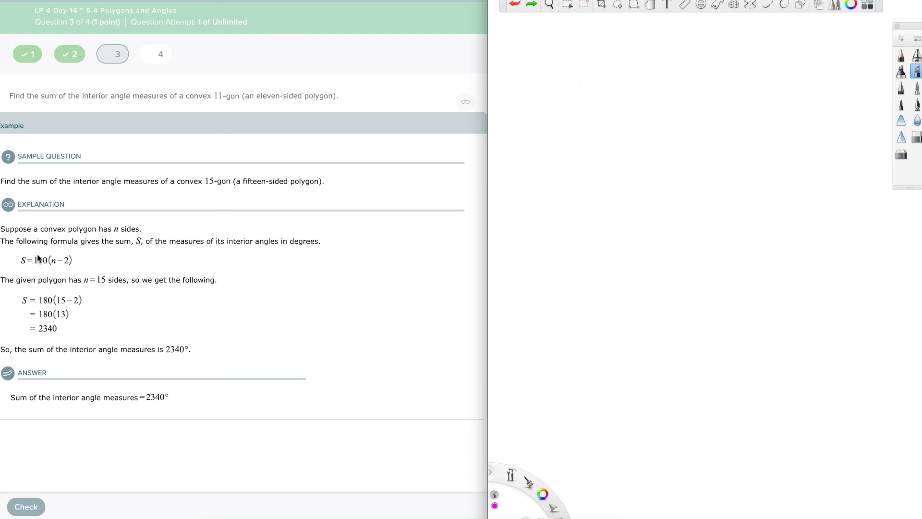
mouse_move(125, 253)
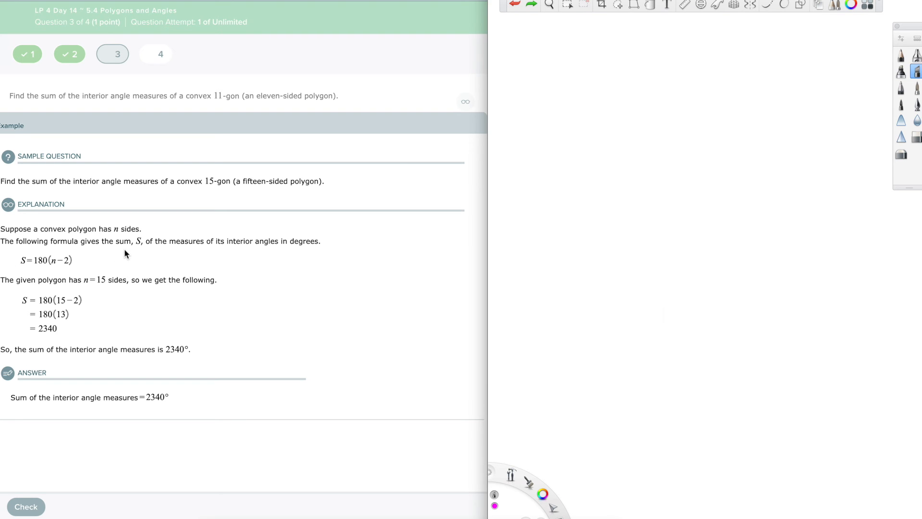
mouse_move(247, 251)
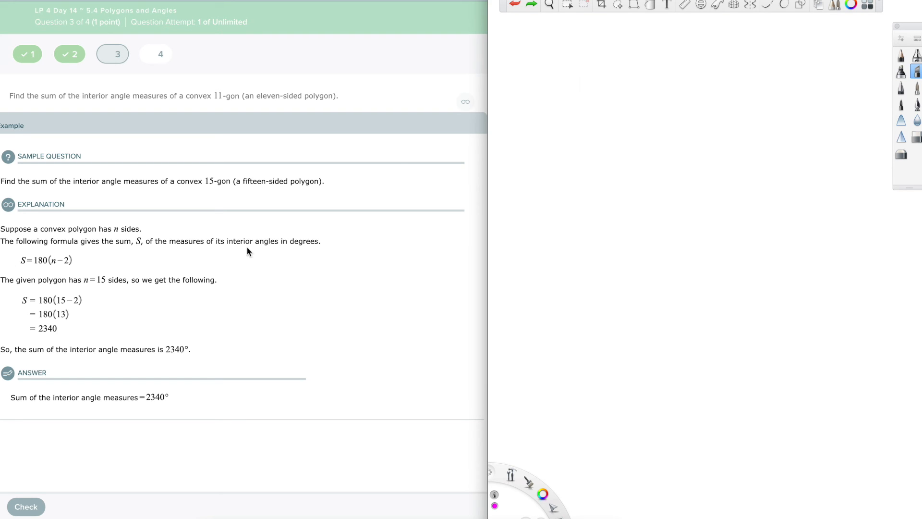
mouse_move(556, 106)
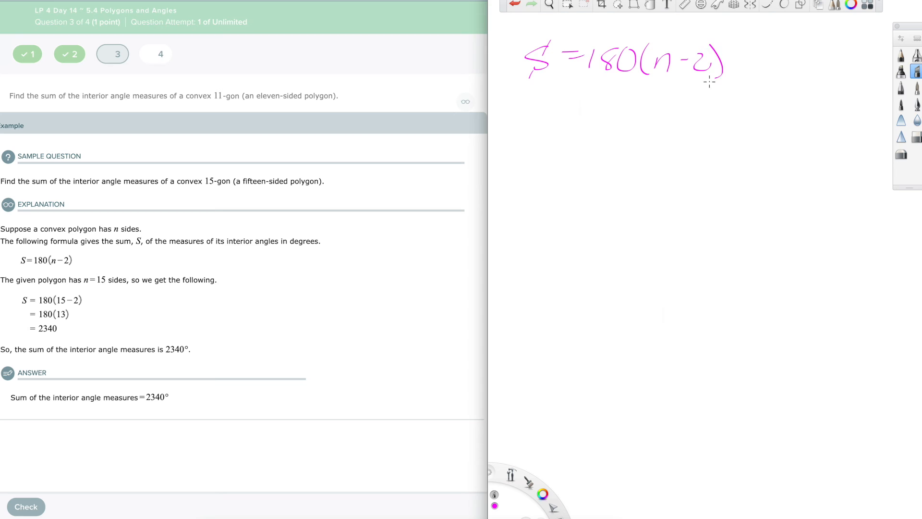
mouse_move(11, 258)
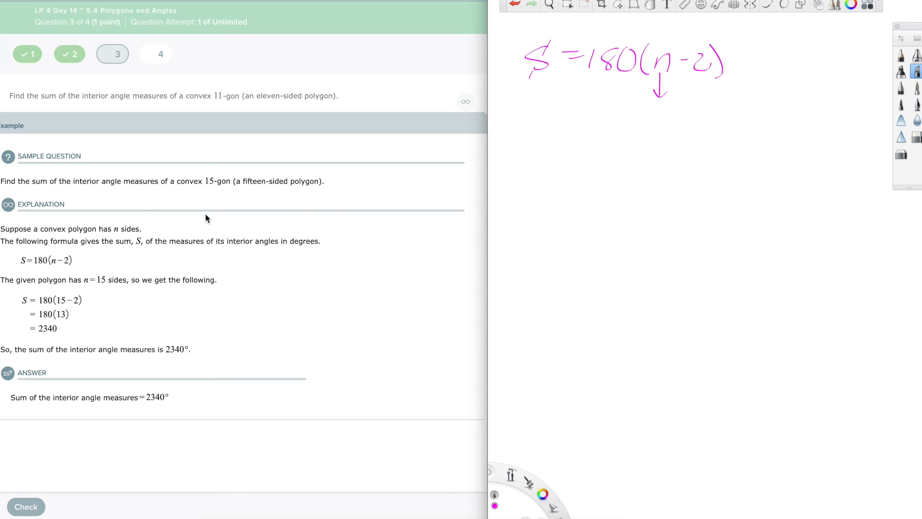
mouse_move(211, 189)
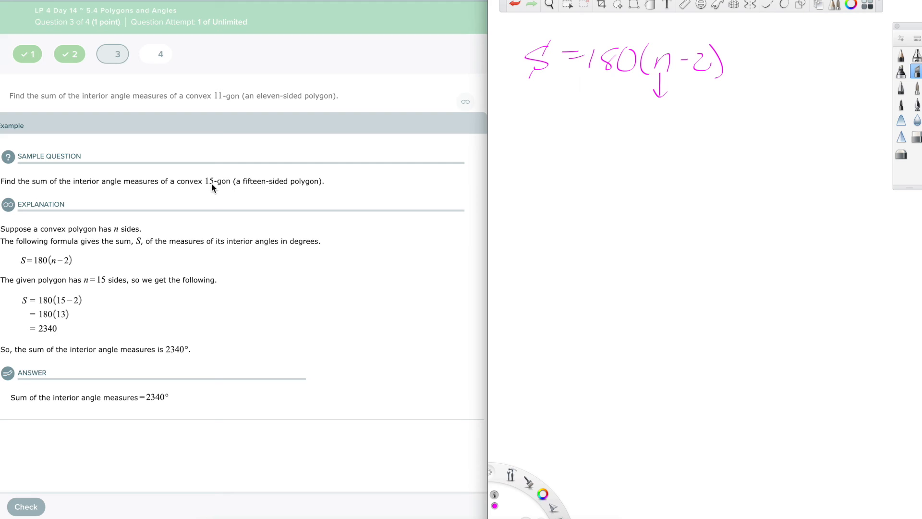
mouse_move(294, 172)
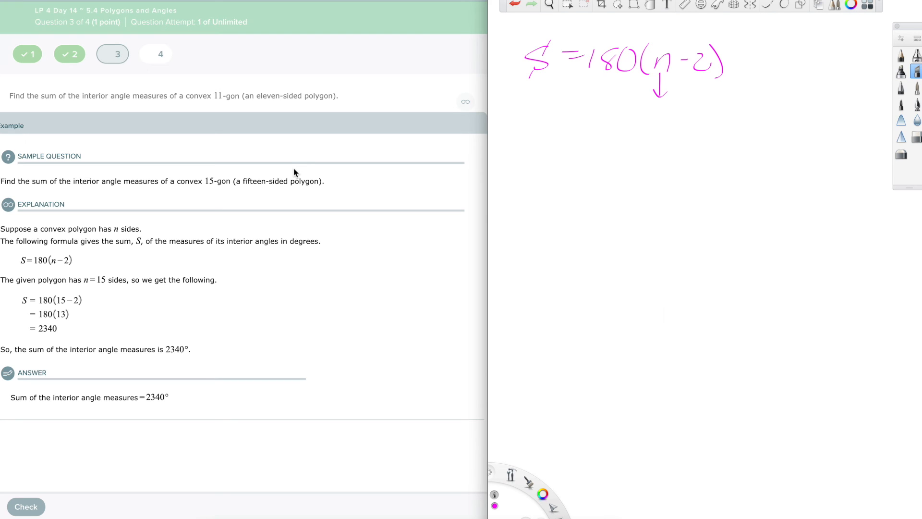
mouse_move(227, 88)
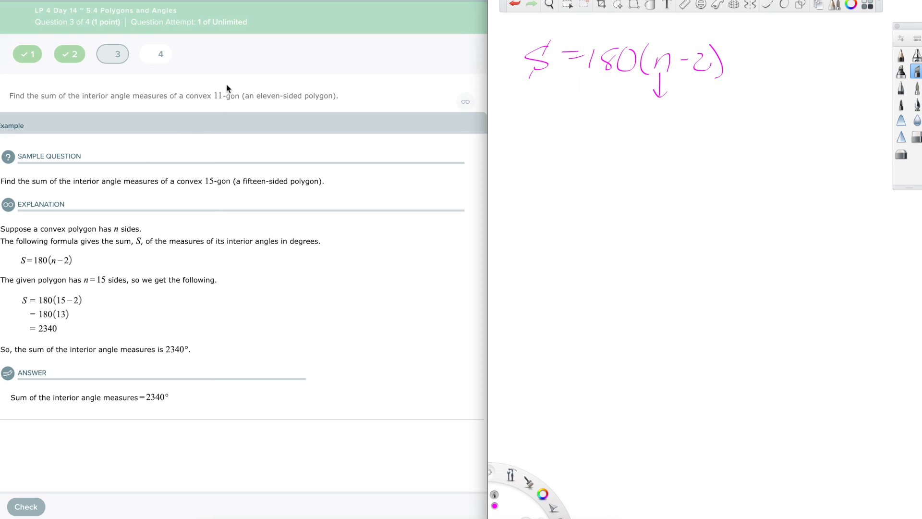
mouse_move(219, 105)
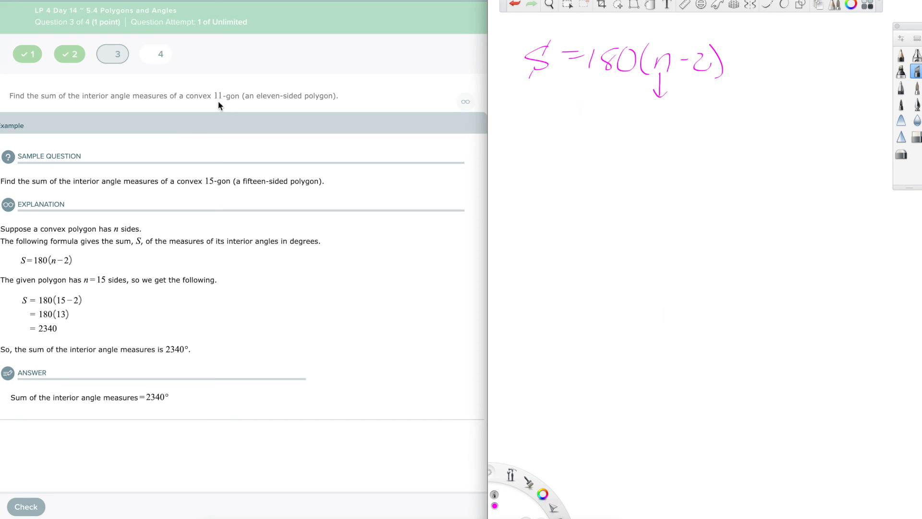
mouse_move(155, 146)
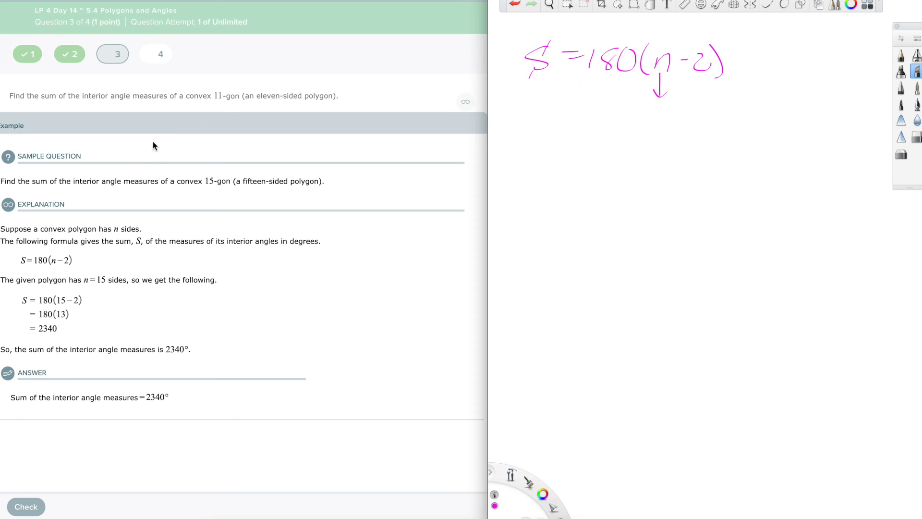
mouse_move(143, 282)
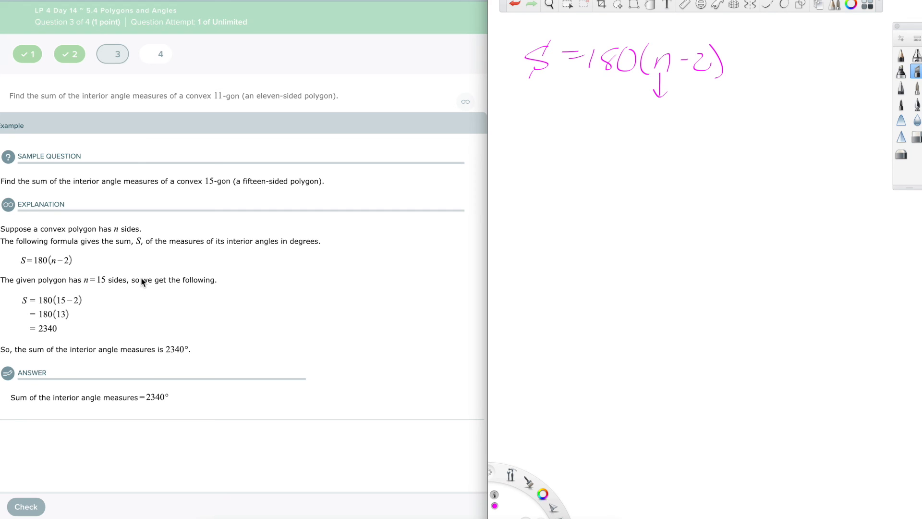
mouse_move(452, 161)
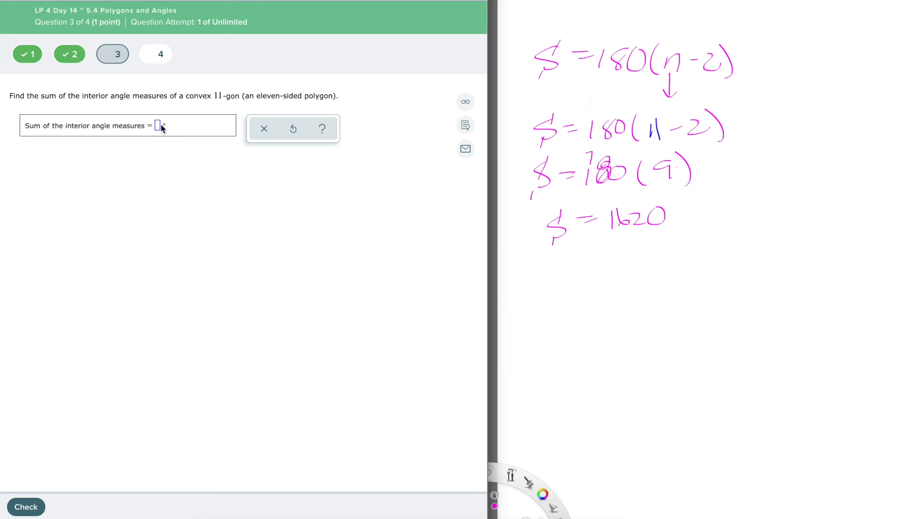
Step: Submit 1620 as the interior angle sum and have it checked correct
type("1620")
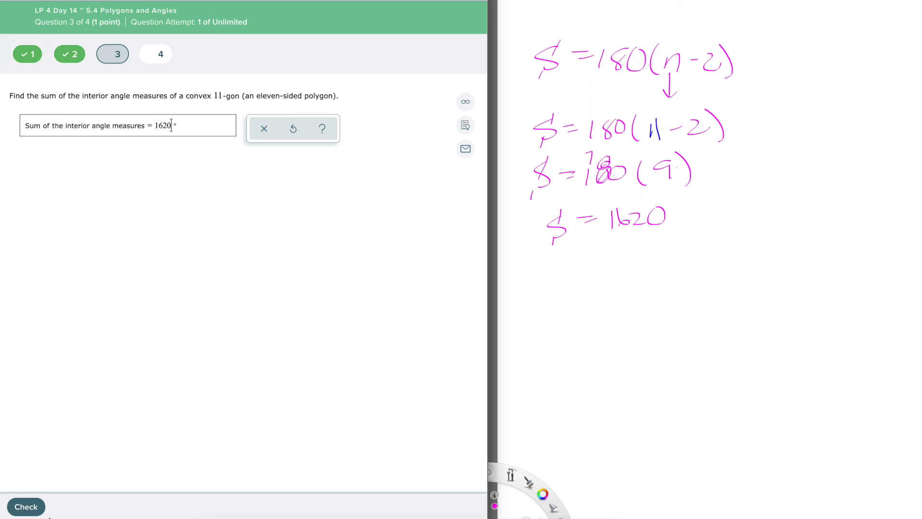
left_click(25, 506)
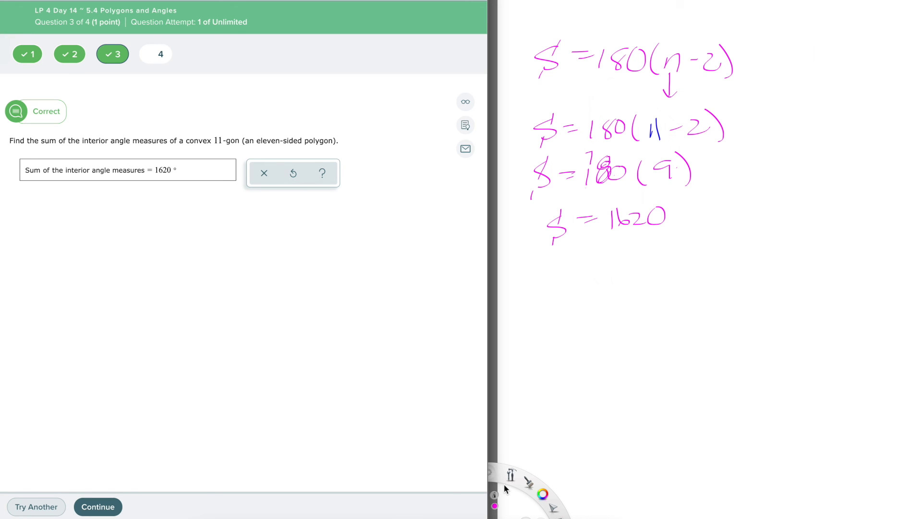
mouse_move(658, 246)
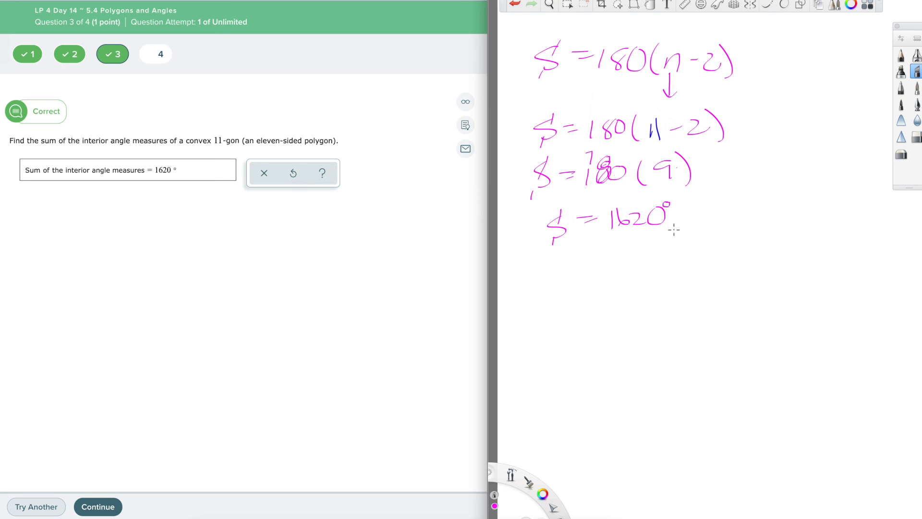
mouse_move(692, 194)
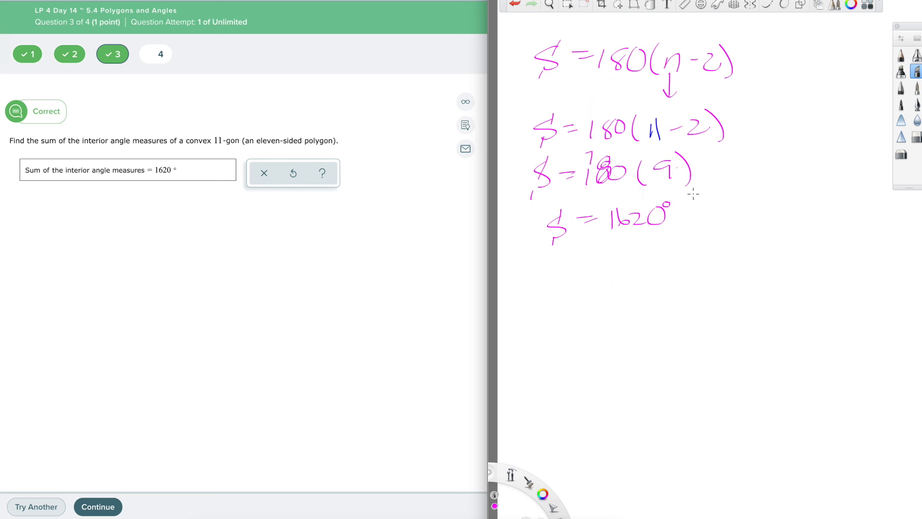
mouse_move(254, 421)
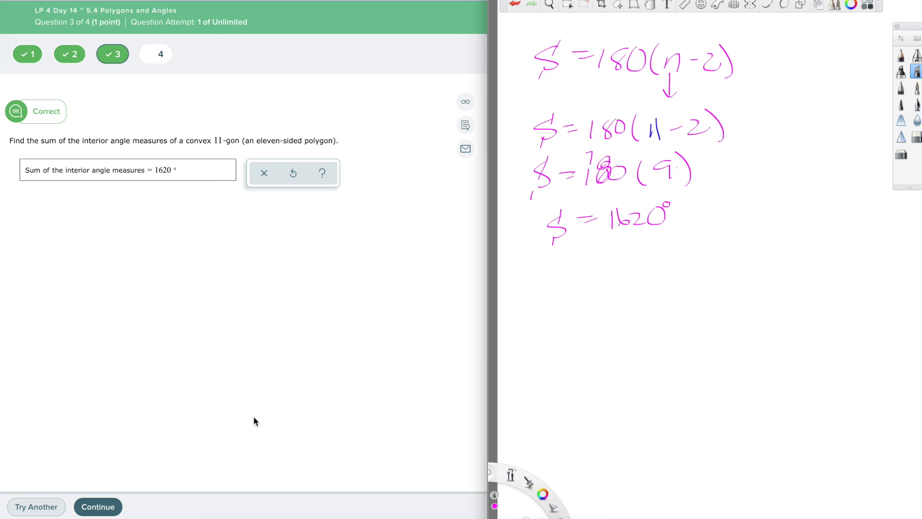
Step: Continue to question 4 and set up 2520 = 180(n−2) on the whiteboard, dividing by 180
left_click(98, 506)
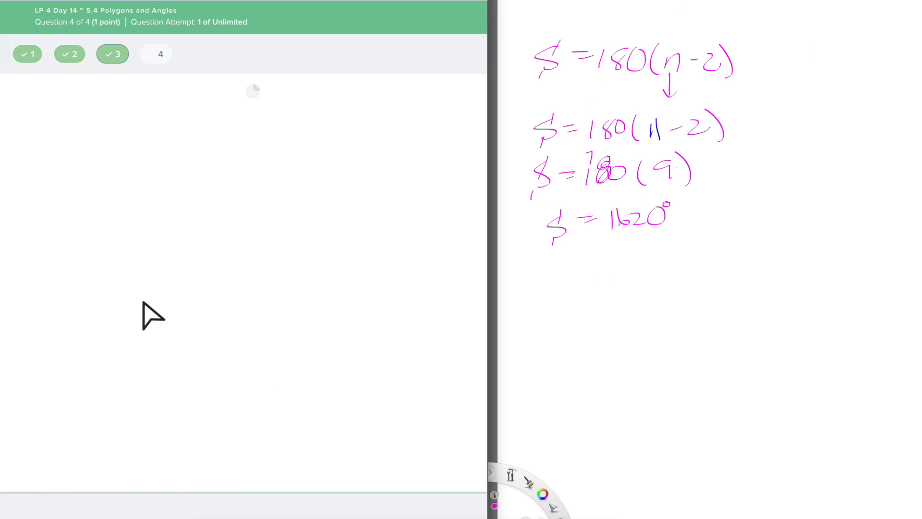
left_click(156, 54)
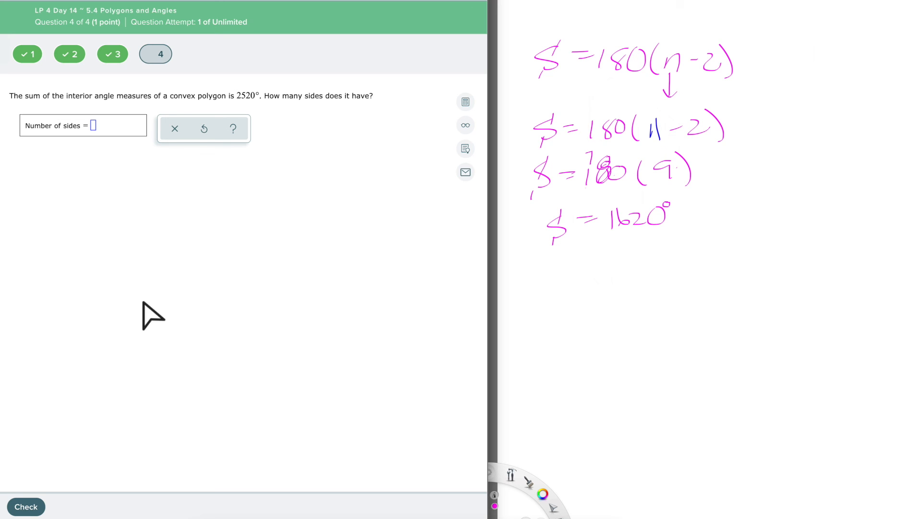
mouse_move(250, 116)
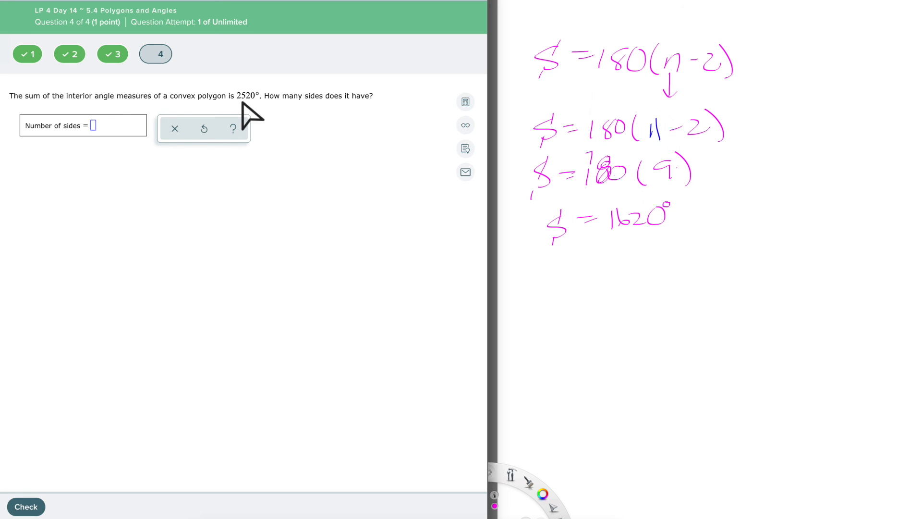
mouse_move(321, 130)
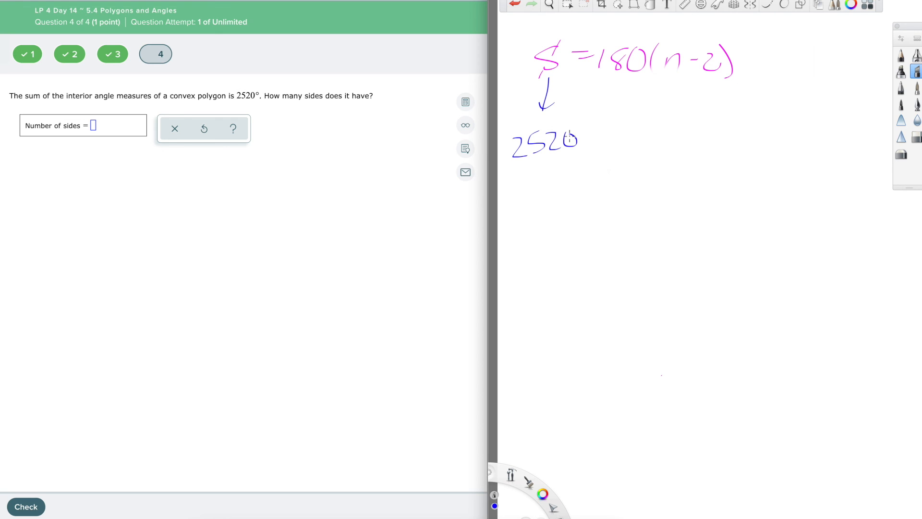
left_click(541, 493)
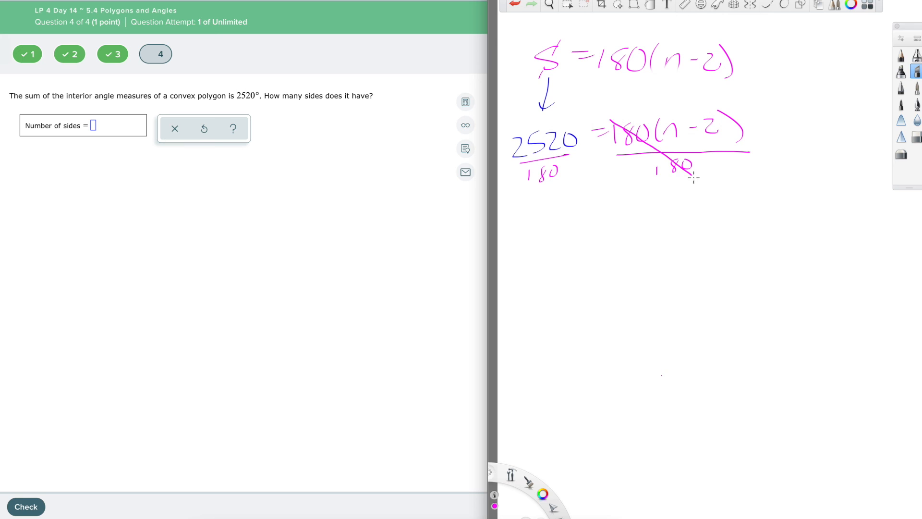
mouse_move(571, 211)
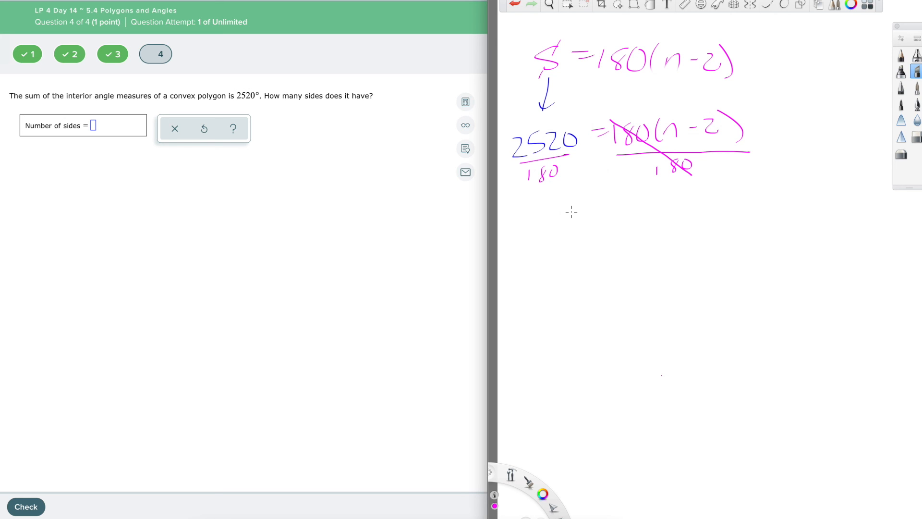
Step: Use the built-in calculator to get 2520 ÷ 180 = 14
left_click(464, 102)
type("2520")
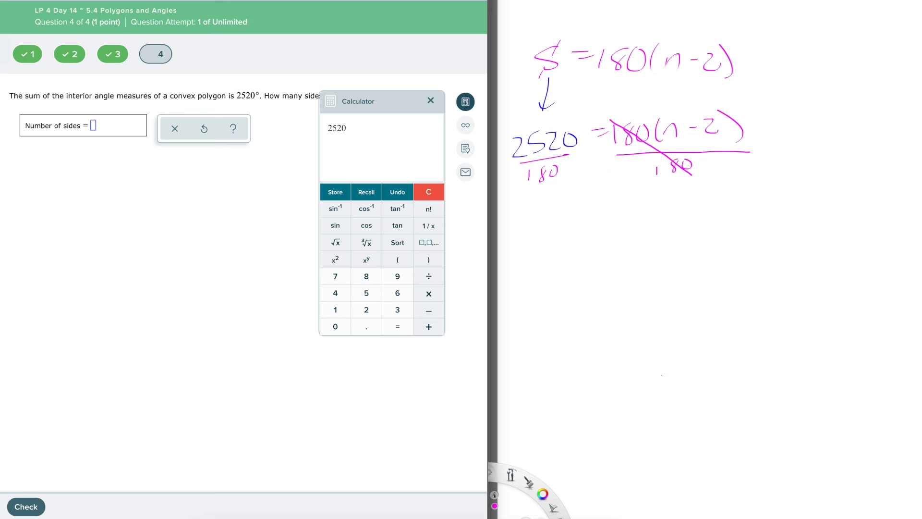
left_click(428, 277)
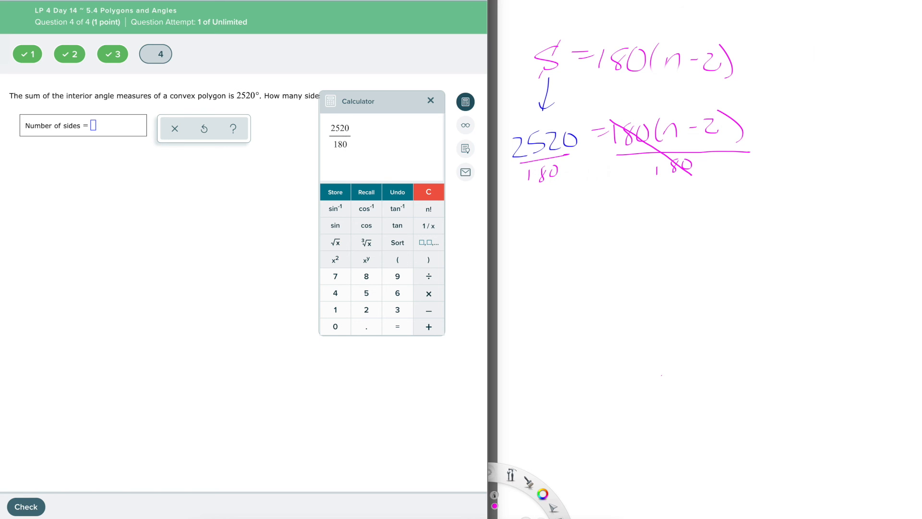
left_click(396, 326)
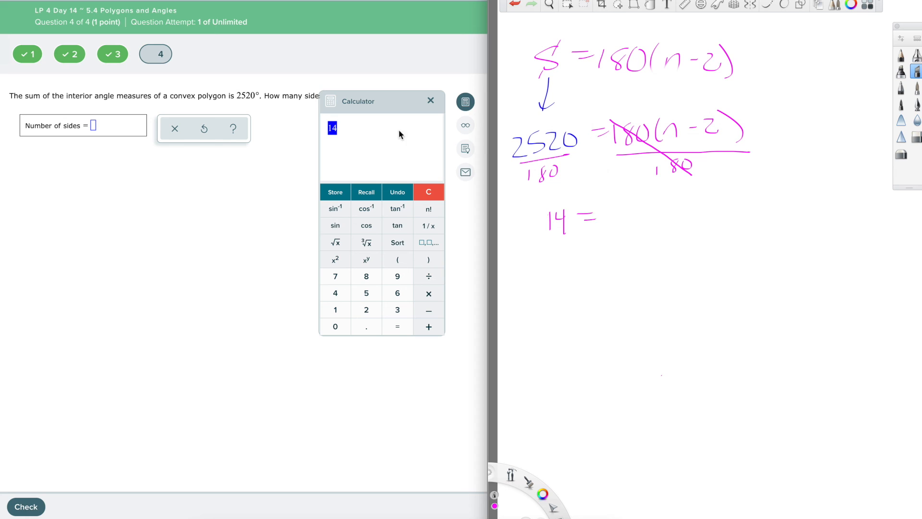
mouse_move(338, 130)
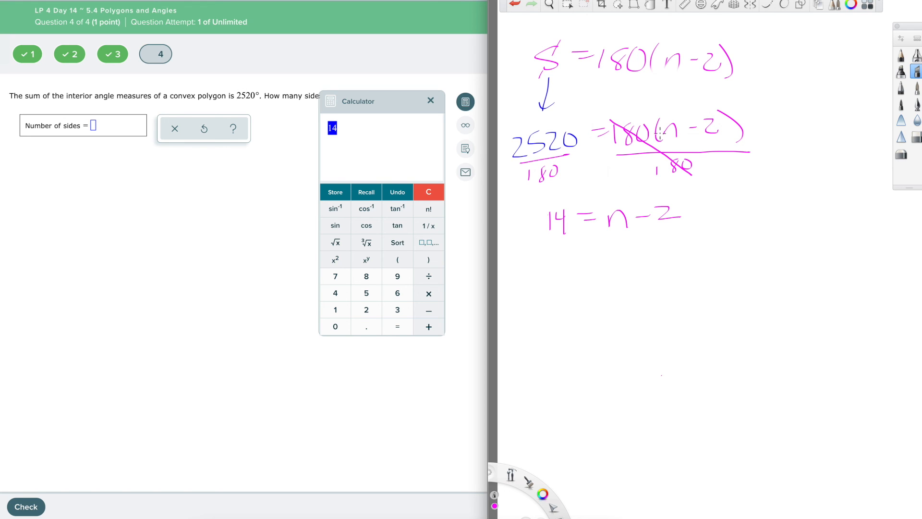
mouse_move(642, 243)
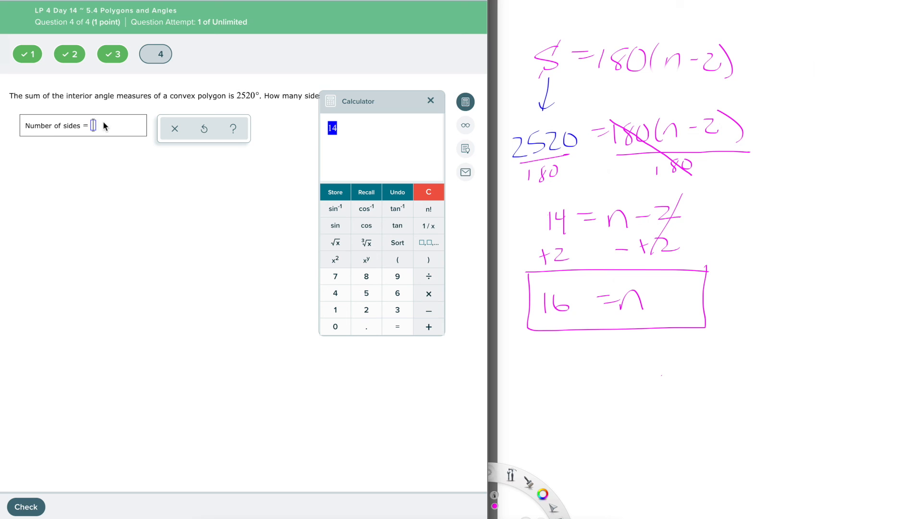
Step: Submit 16 sides as the answer to question 4 and have it checked correct
type("16")
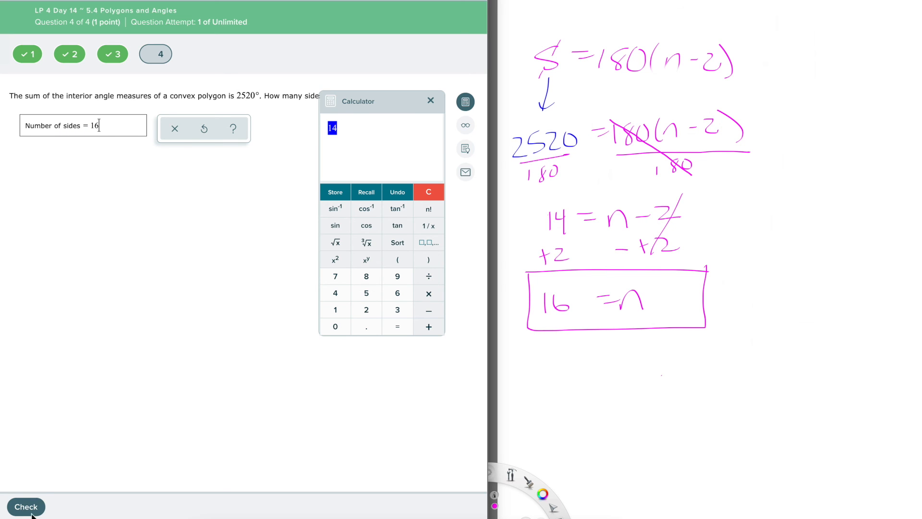
left_click(25, 506)
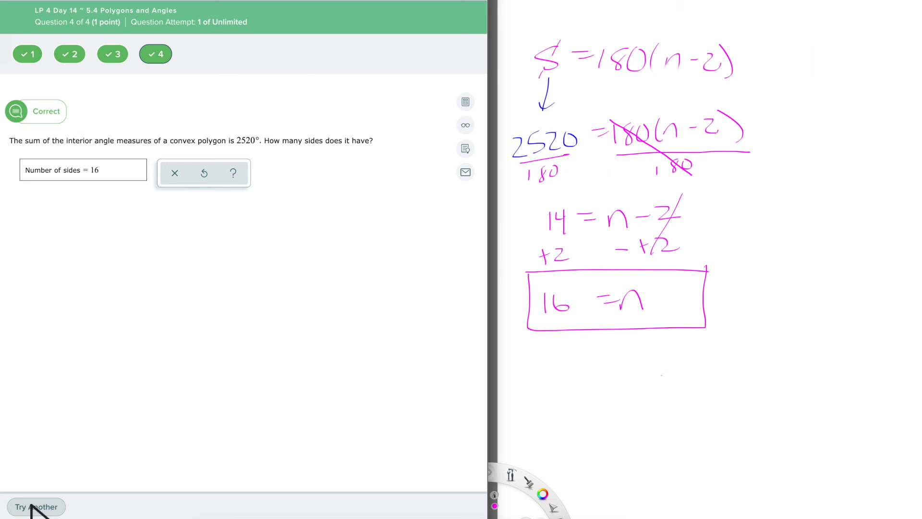